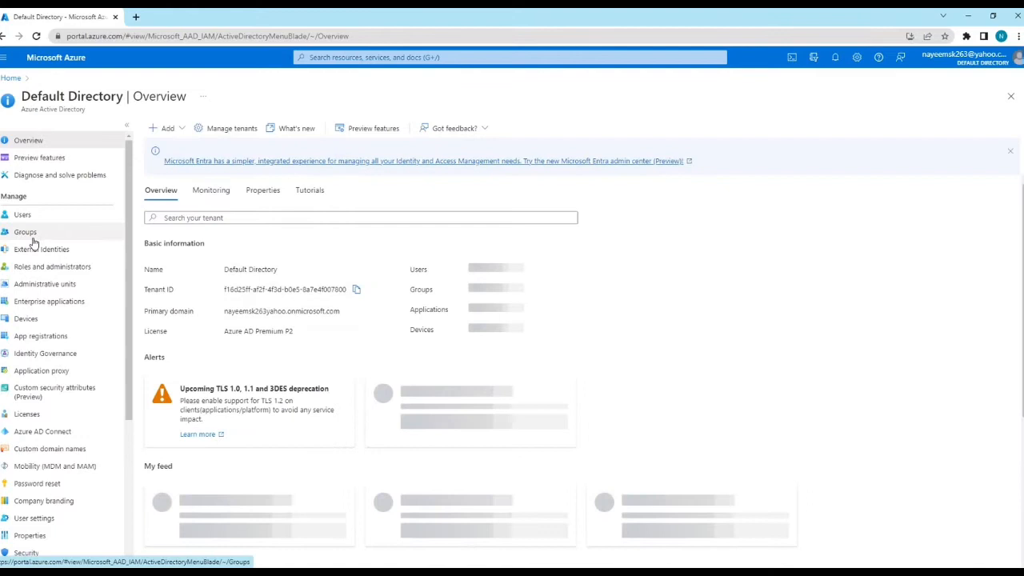
- Go to the directory's Groups area to reach the New group form
click(26, 230)
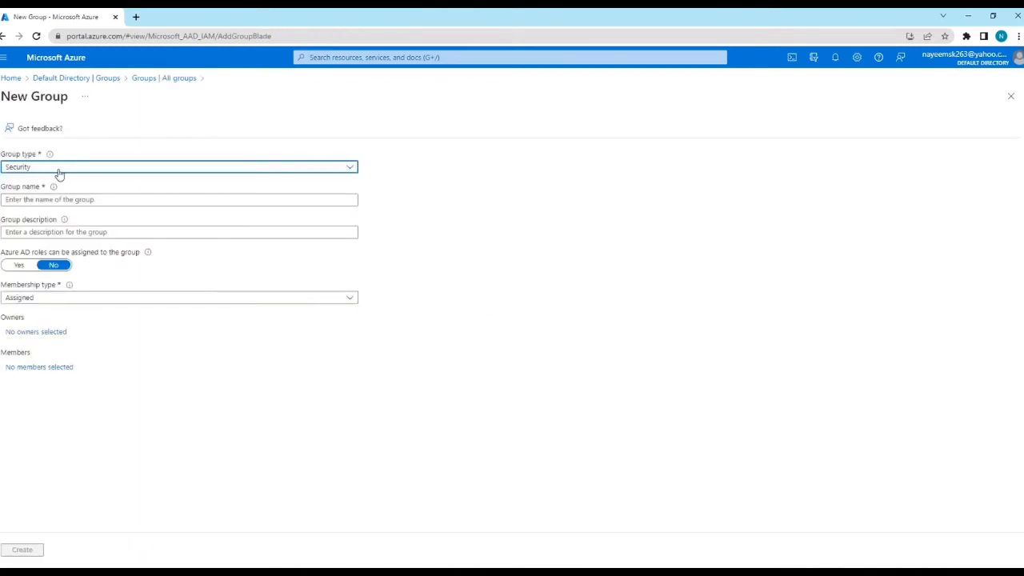
- Enter 'Test Group 2' as the Security group's name and 'Test Group 2 for testing' as its description
click(180, 166)
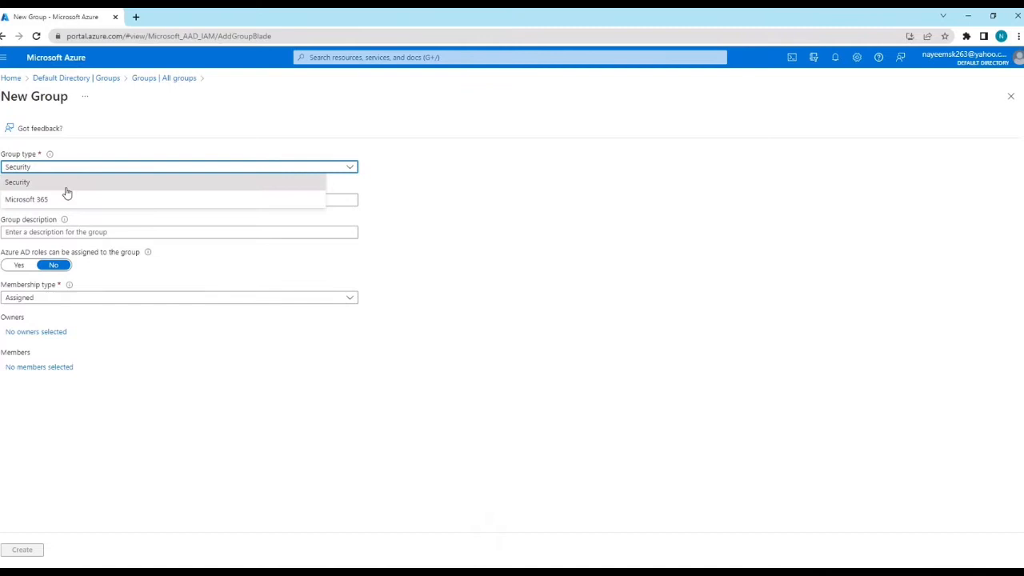
click(17, 182)
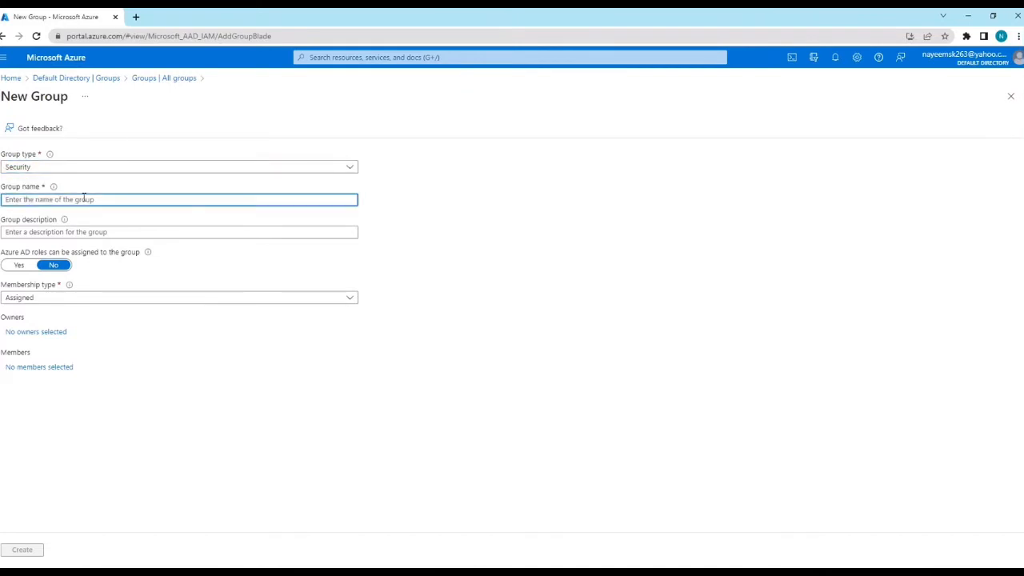
text(Test Group 2)
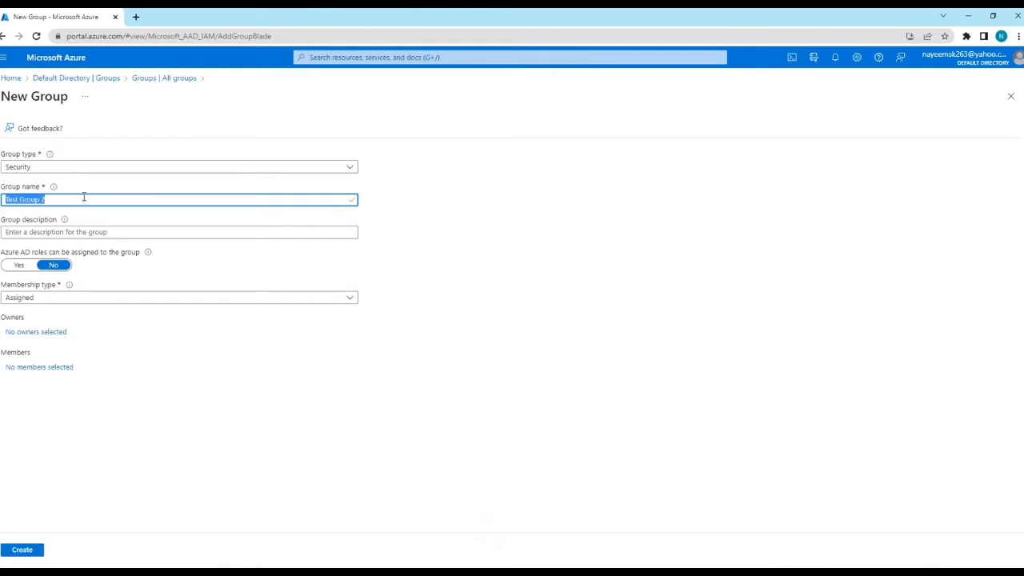
text(Test Group 2)
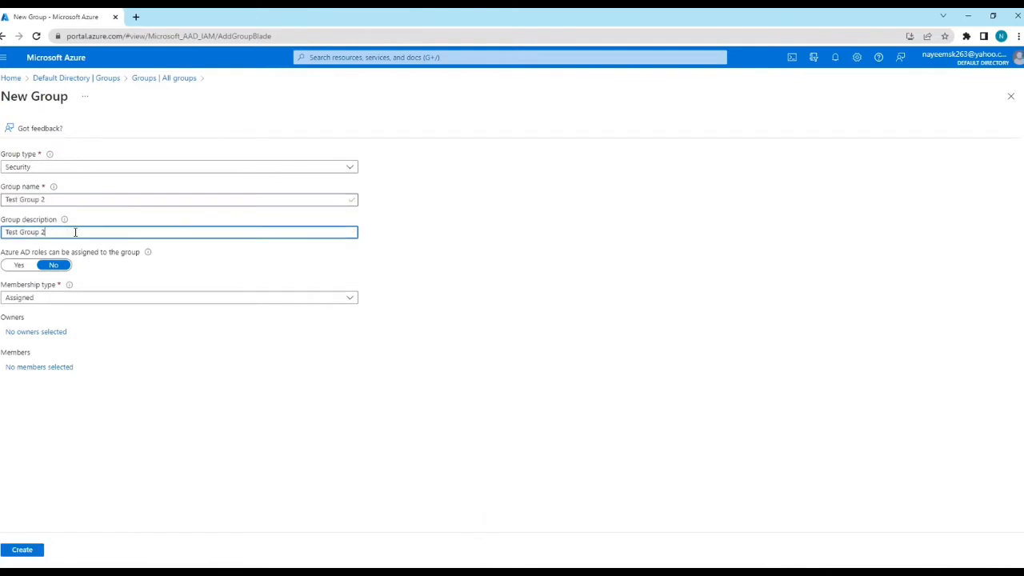
text(for)
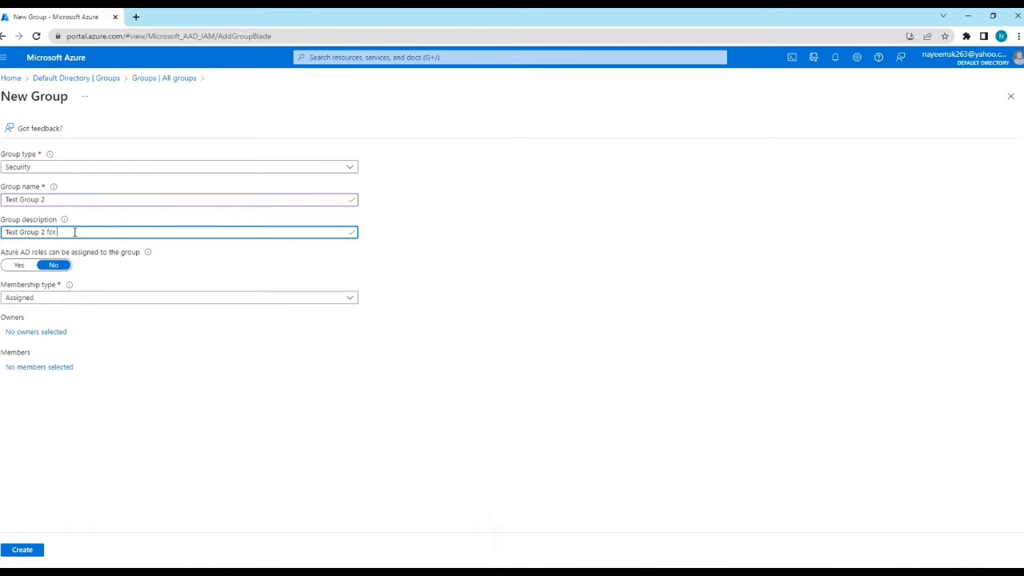
text(testing)
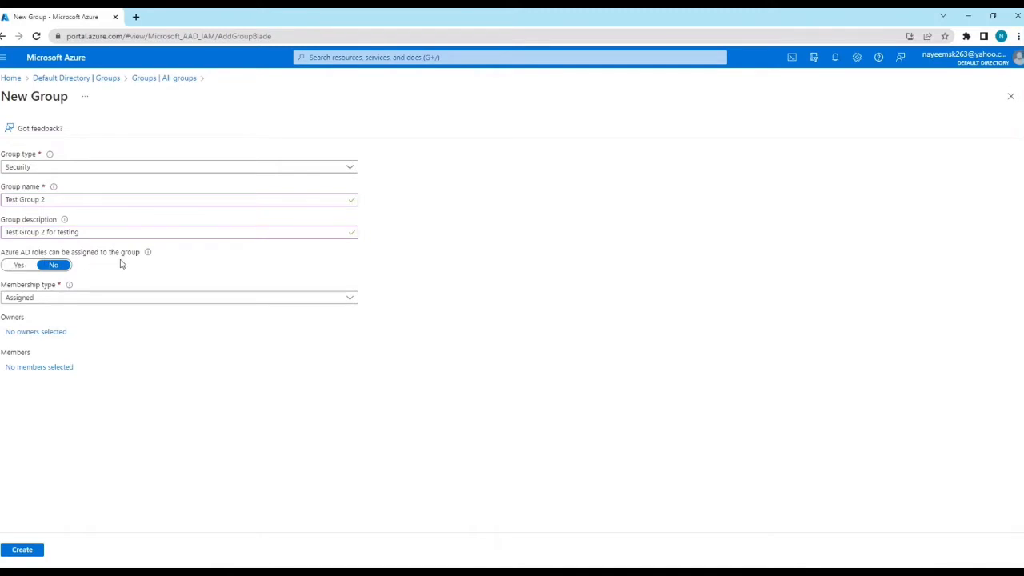
mouse_move(70, 312)
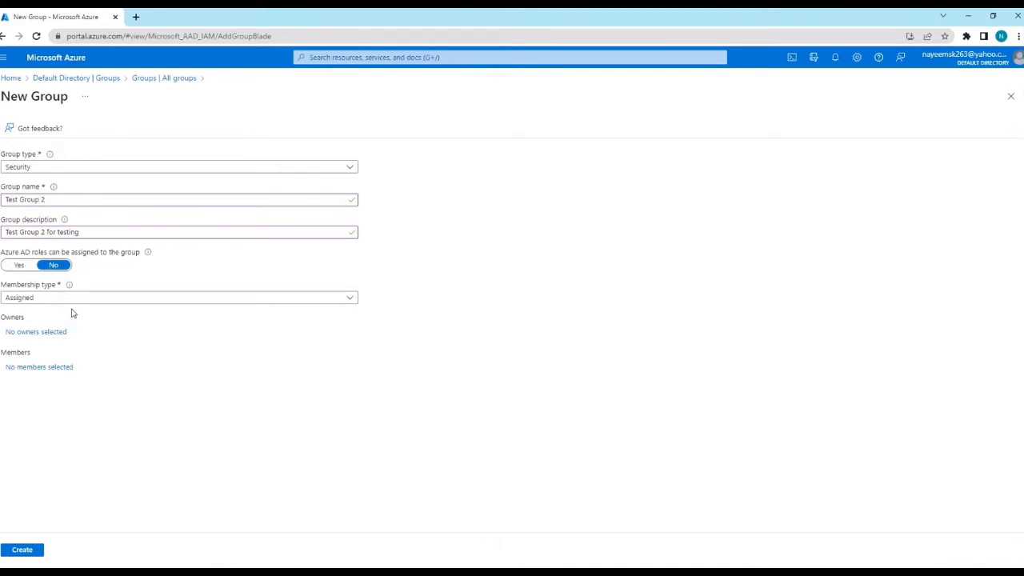
mouse_move(56, 317)
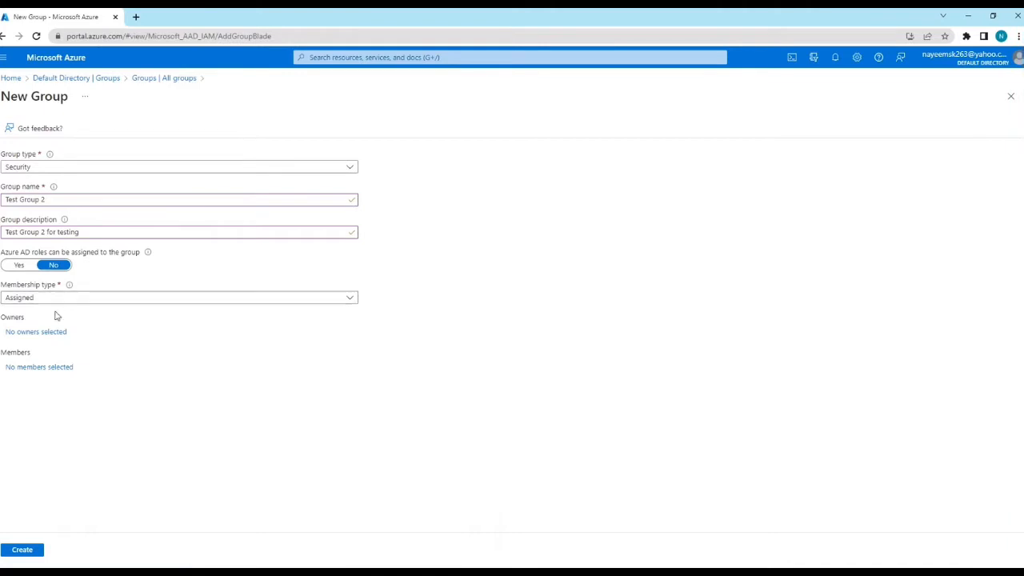
click(35, 332)
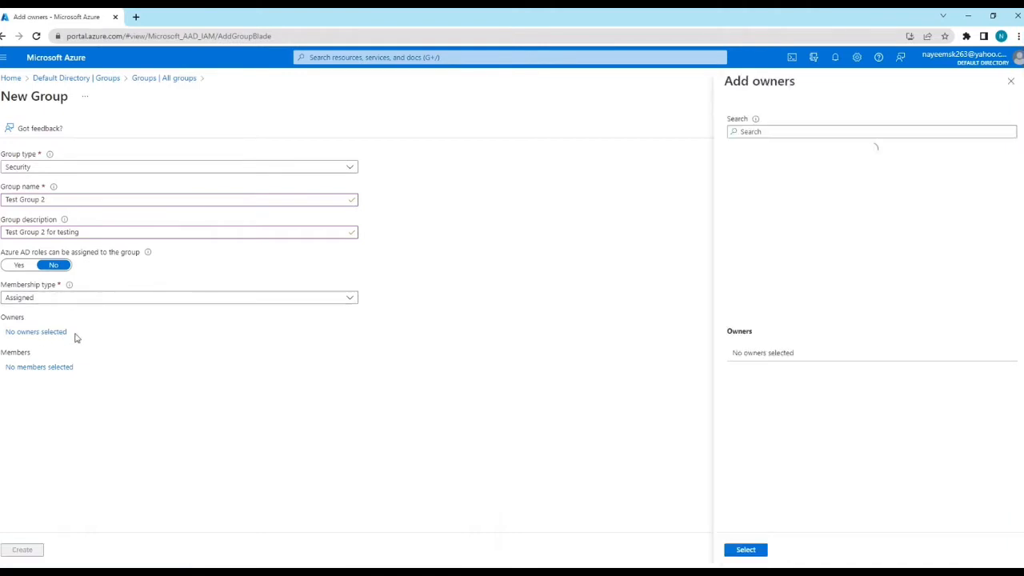
click(871, 131)
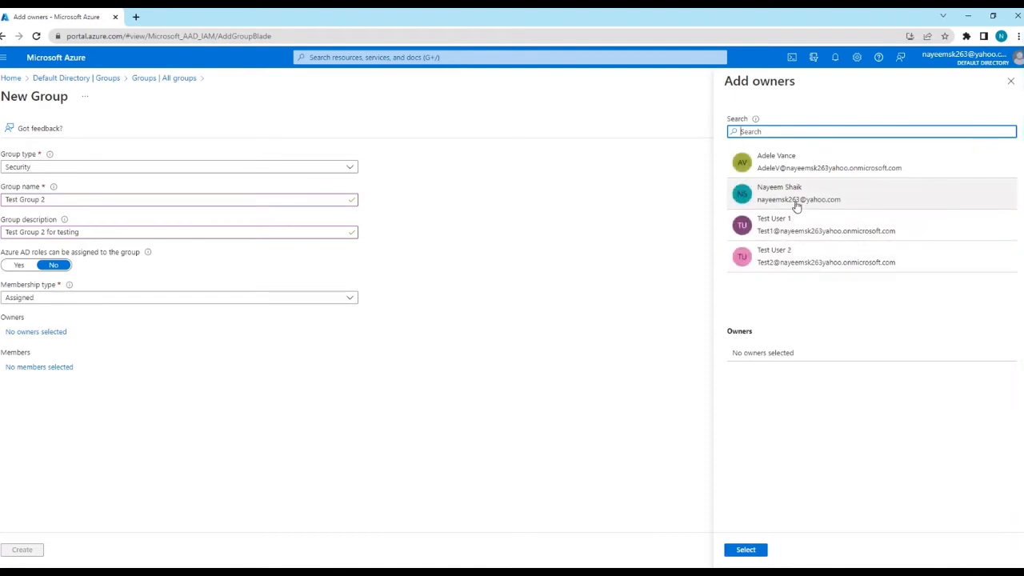
click(794, 192)
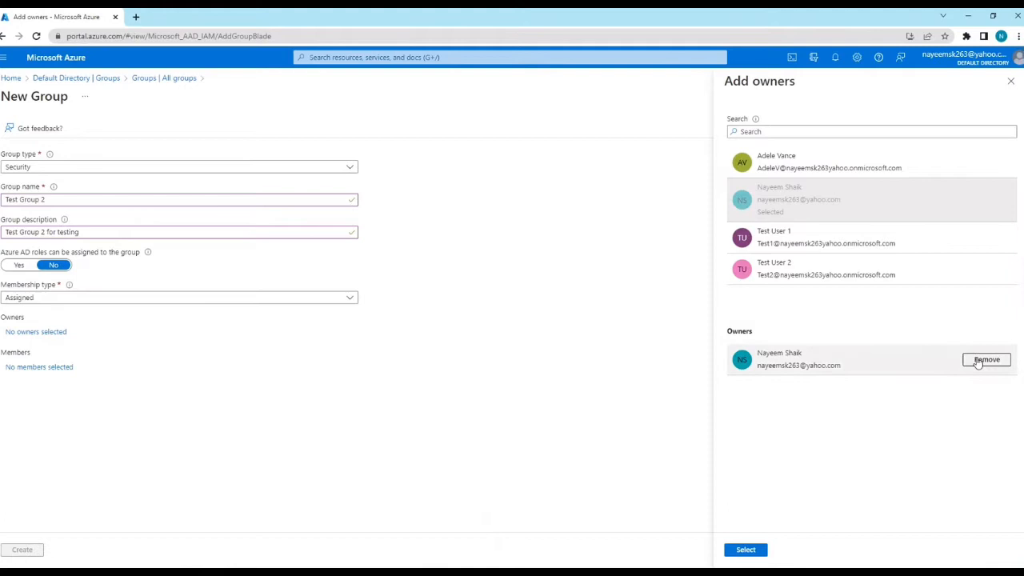
click(745, 549)
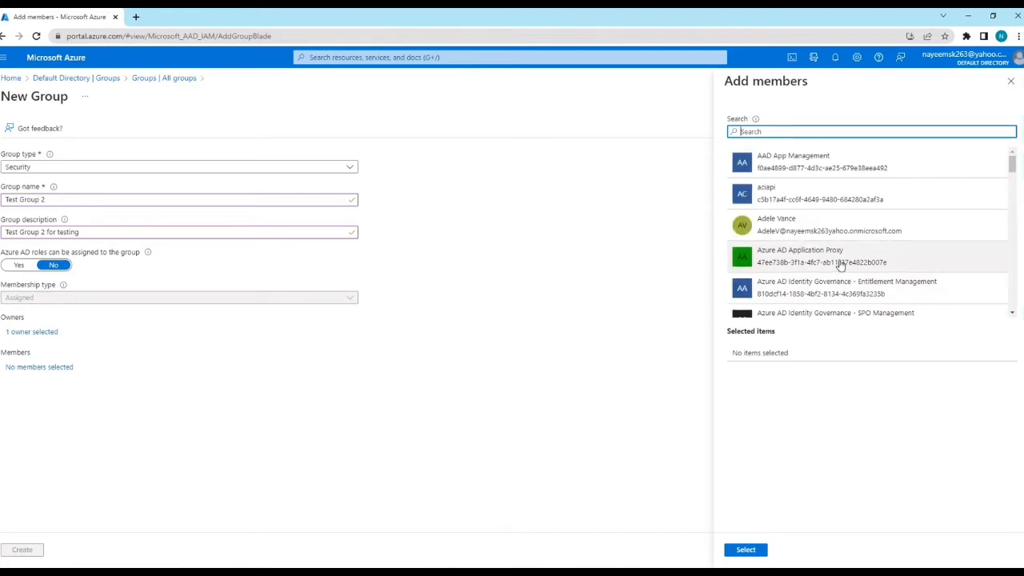
- Select Adele Vance from the member list as the group's member
scroll(down, 3)
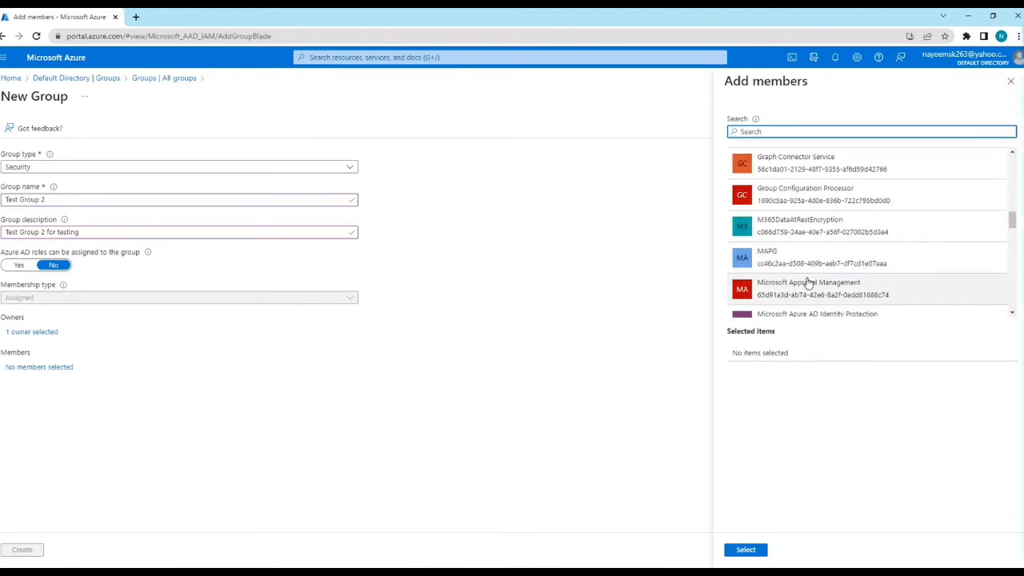
scroll(down, 3)
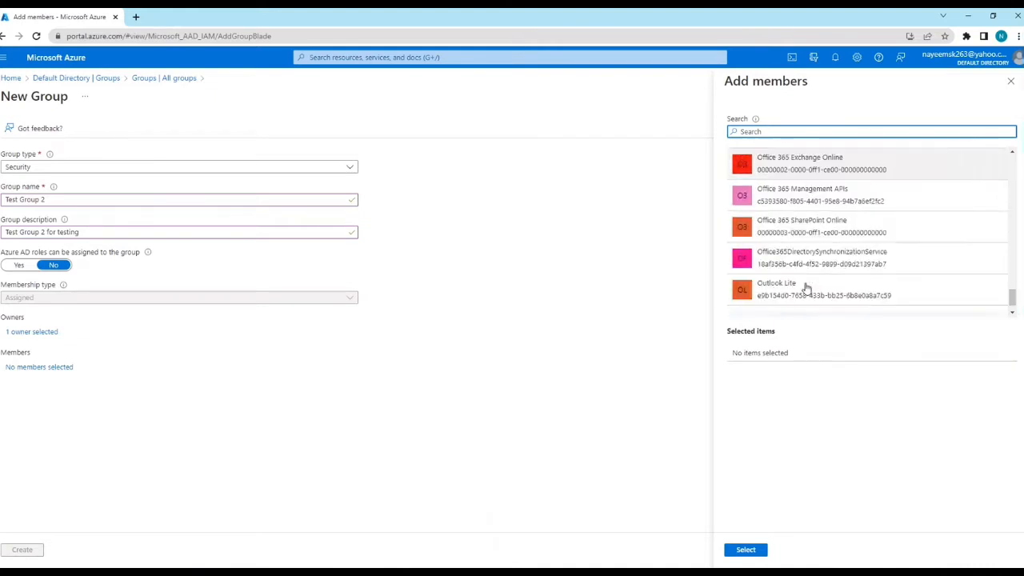
scroll(down, 3)
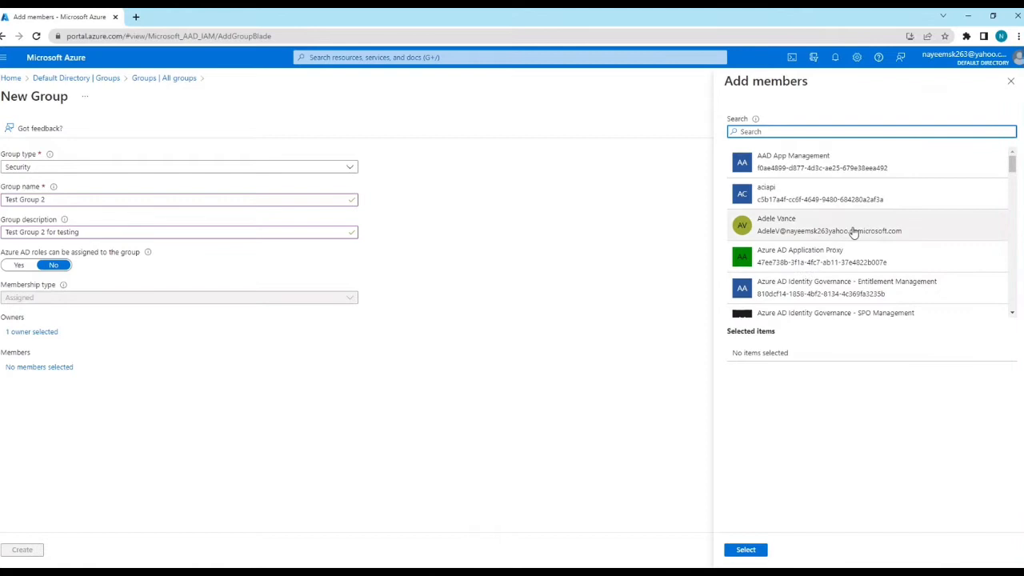
mouse_move(773, 230)
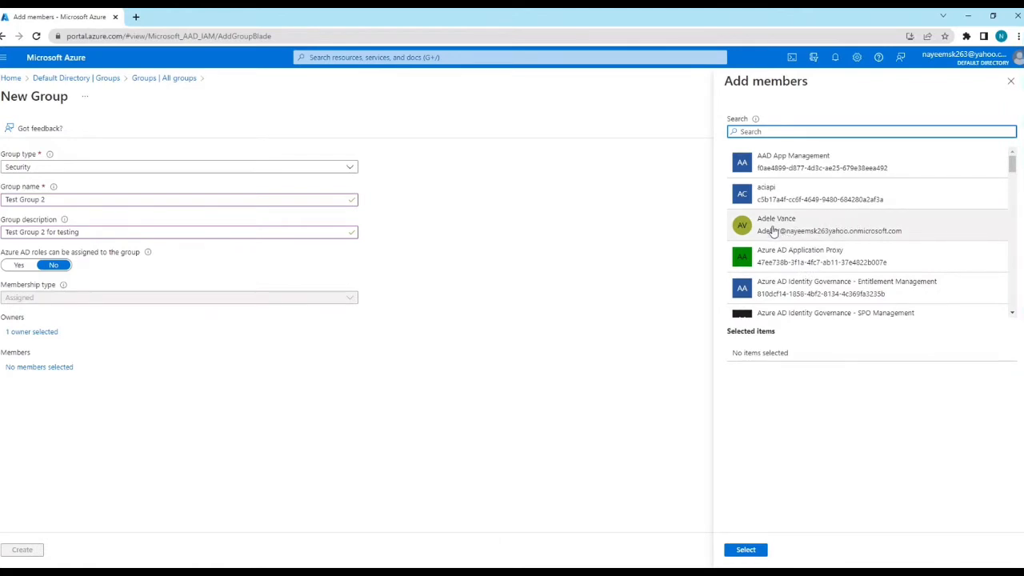
click(781, 226)
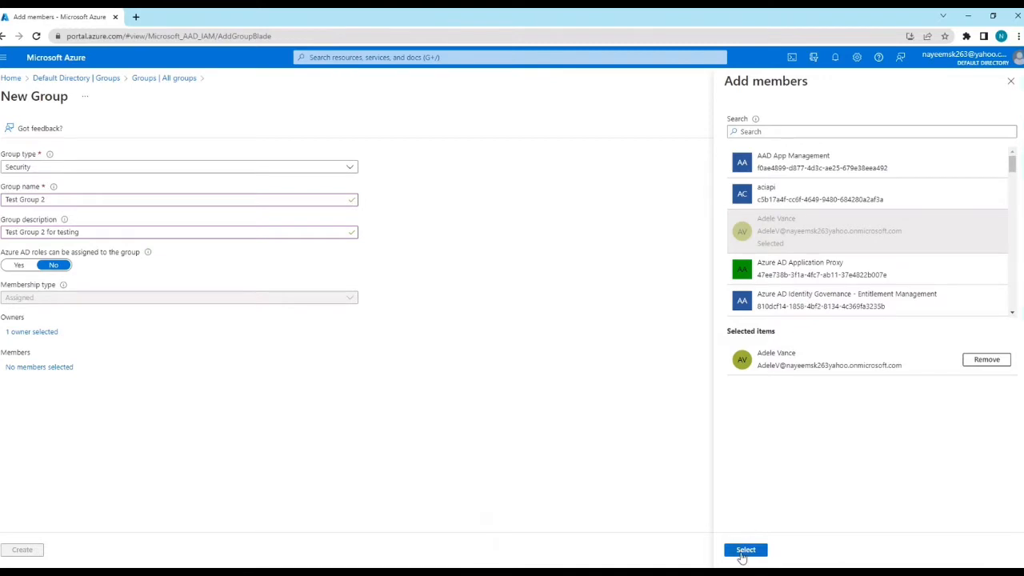
click(745, 550)
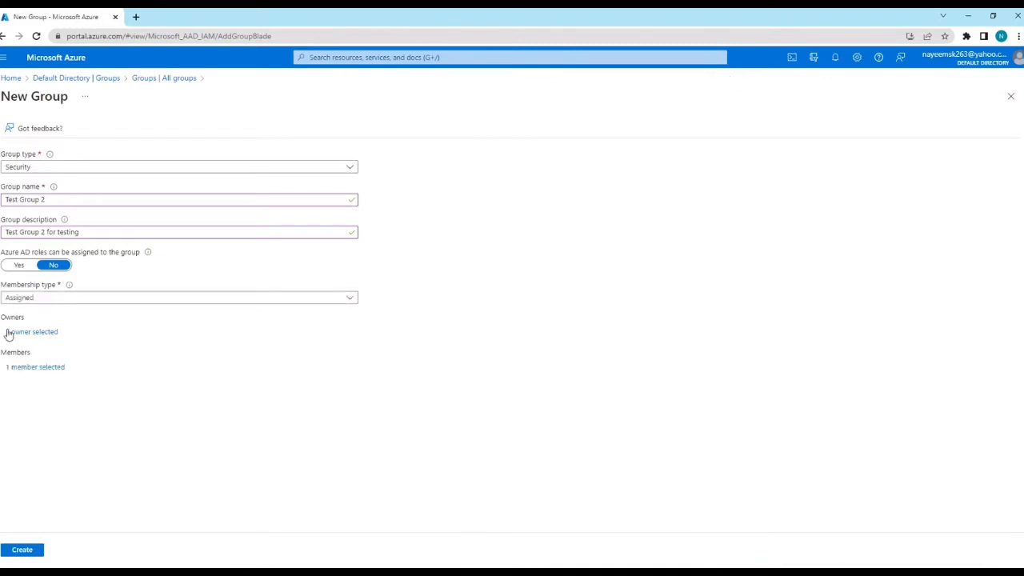
- Create Test Group 2 and land back on the All groups list
click(30, 331)
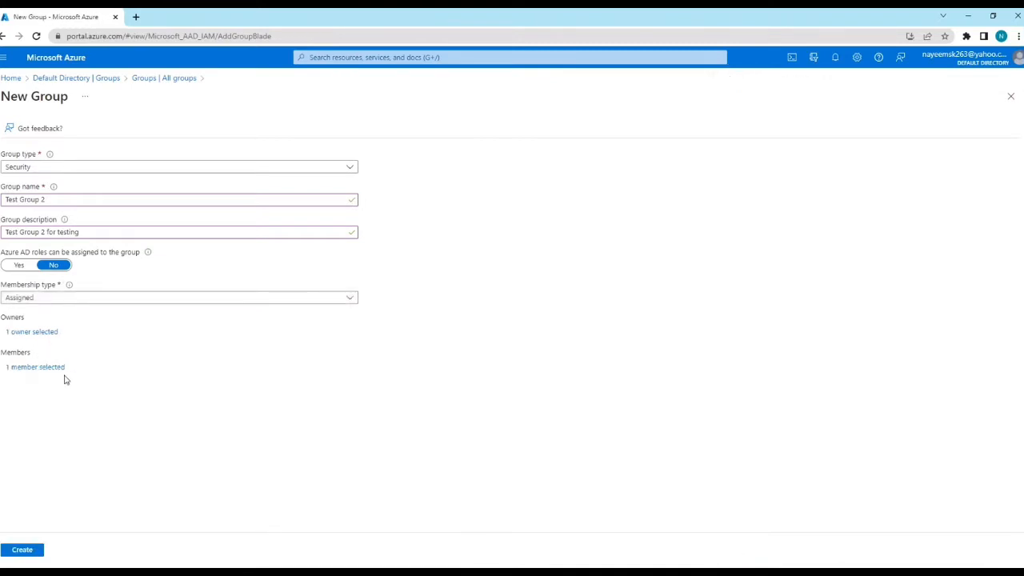
click(23, 551)
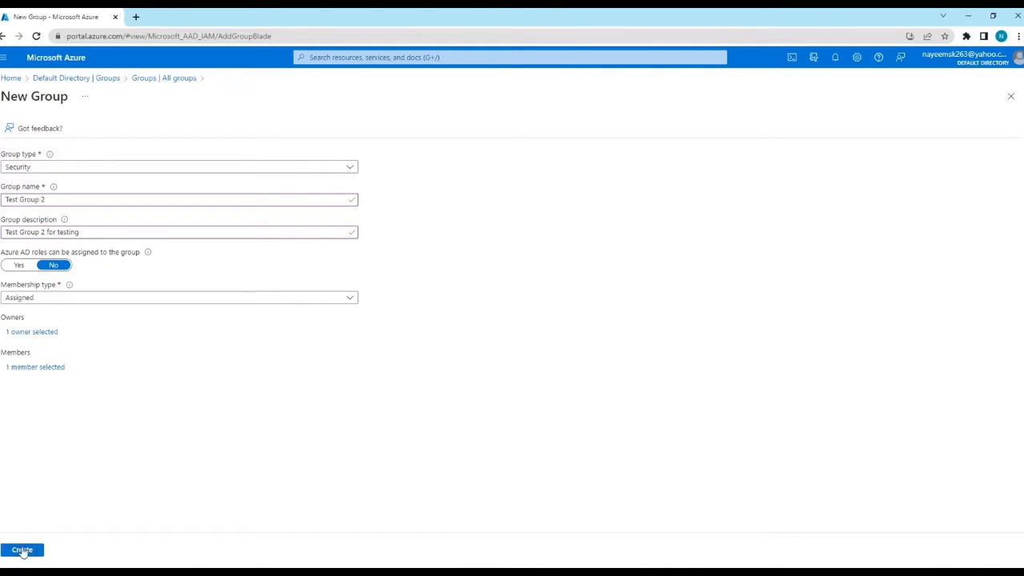
click(25, 551)
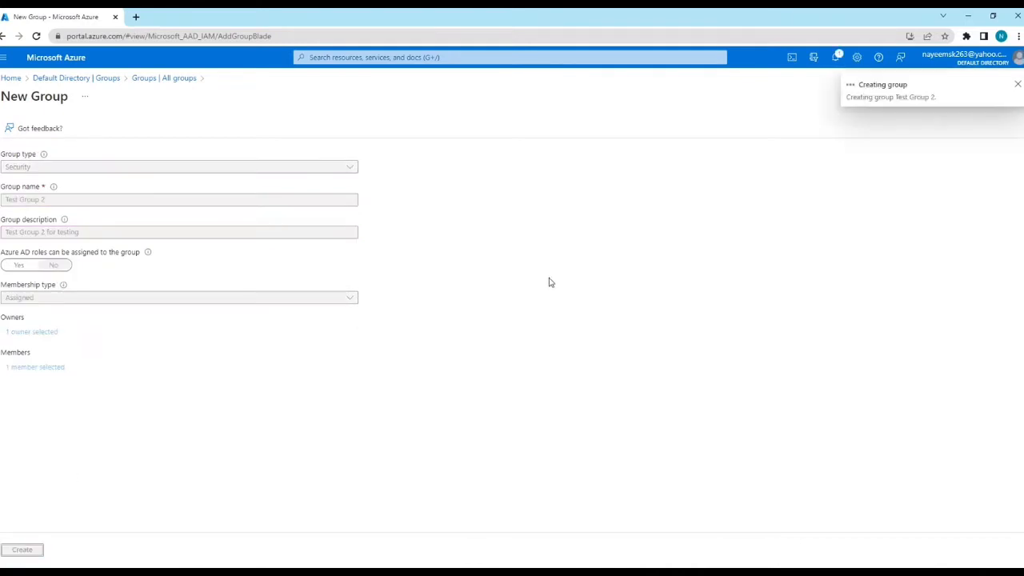
click(22, 551)
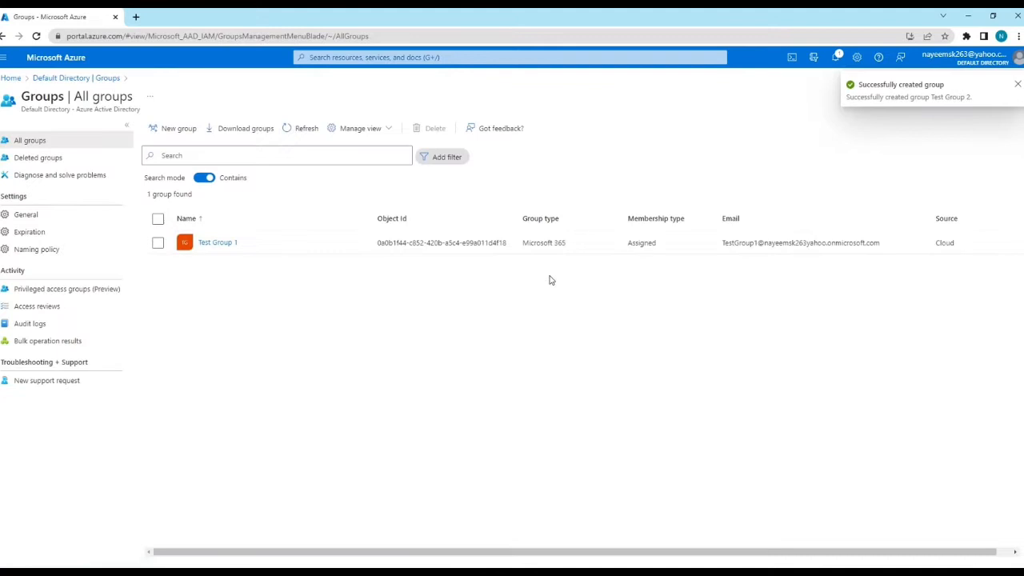
- Refresh the groups list repeatedly until Test Group 2 appears, then deselect it
click(306, 129)
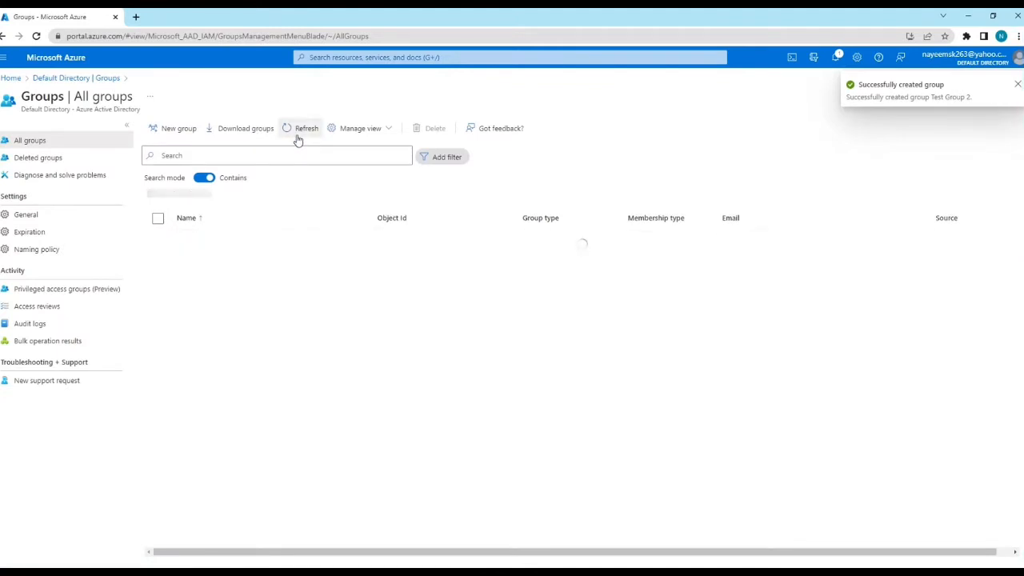
click(299, 128)
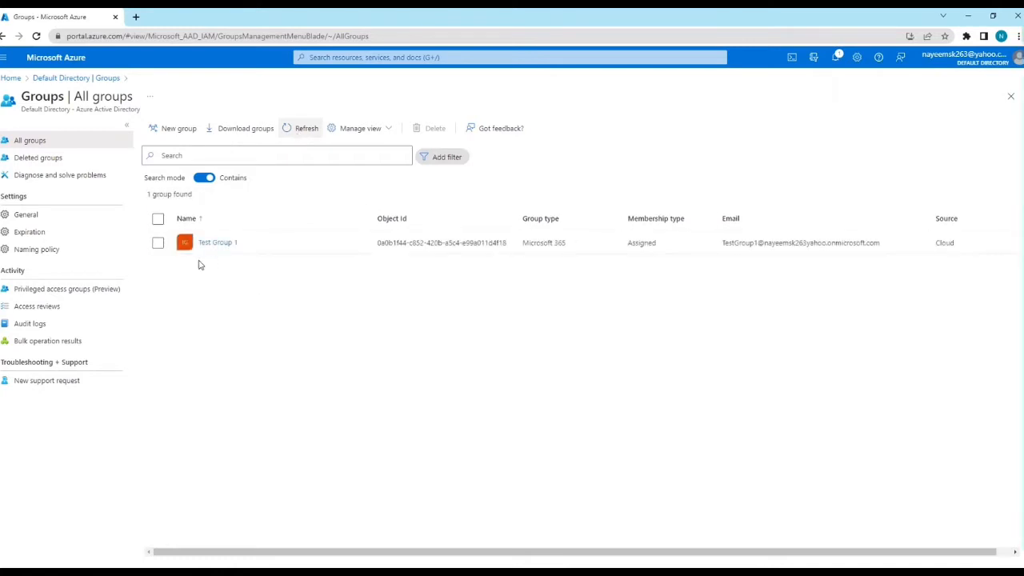
click(301, 128)
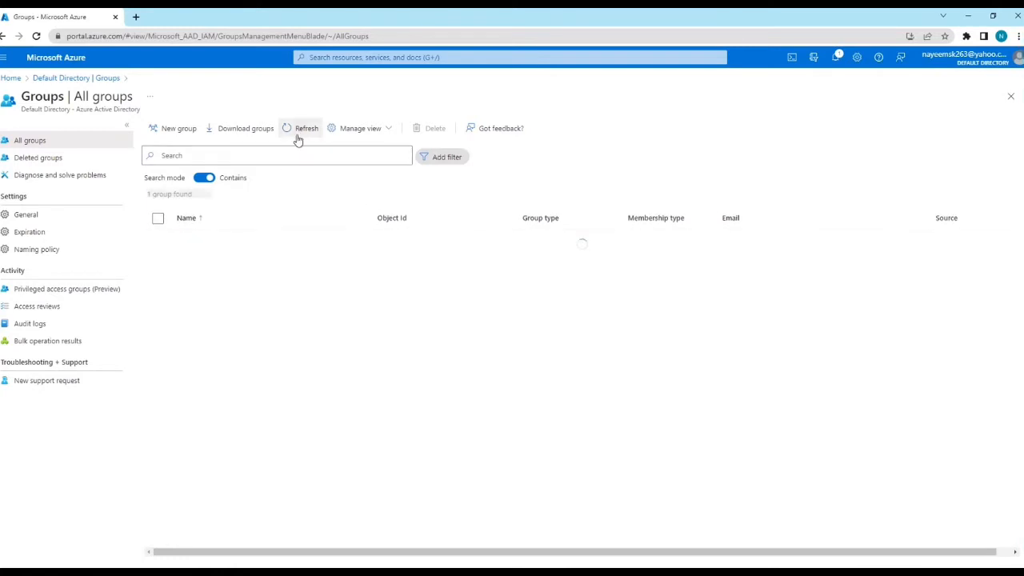
click(297, 128)
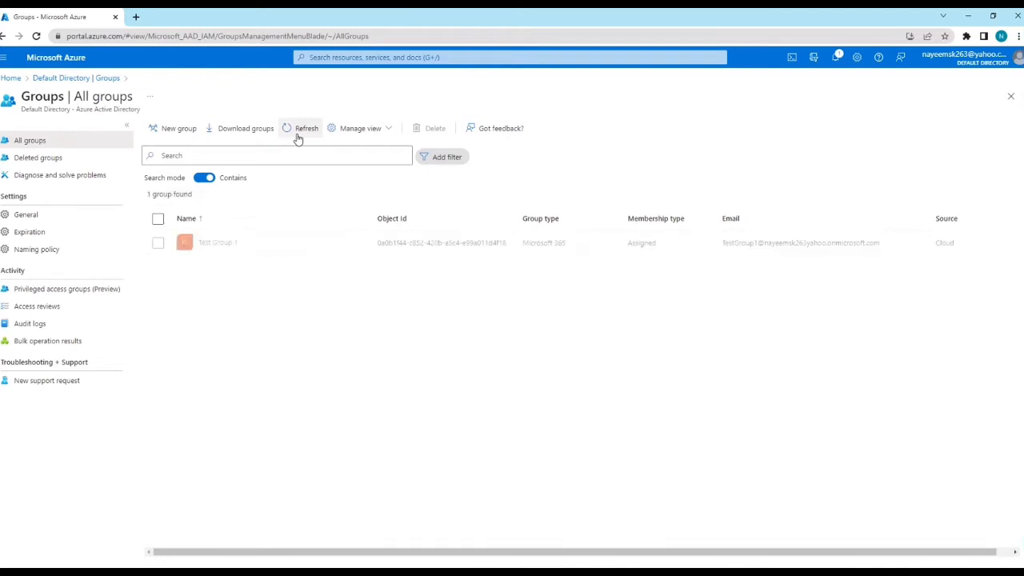
click(299, 128)
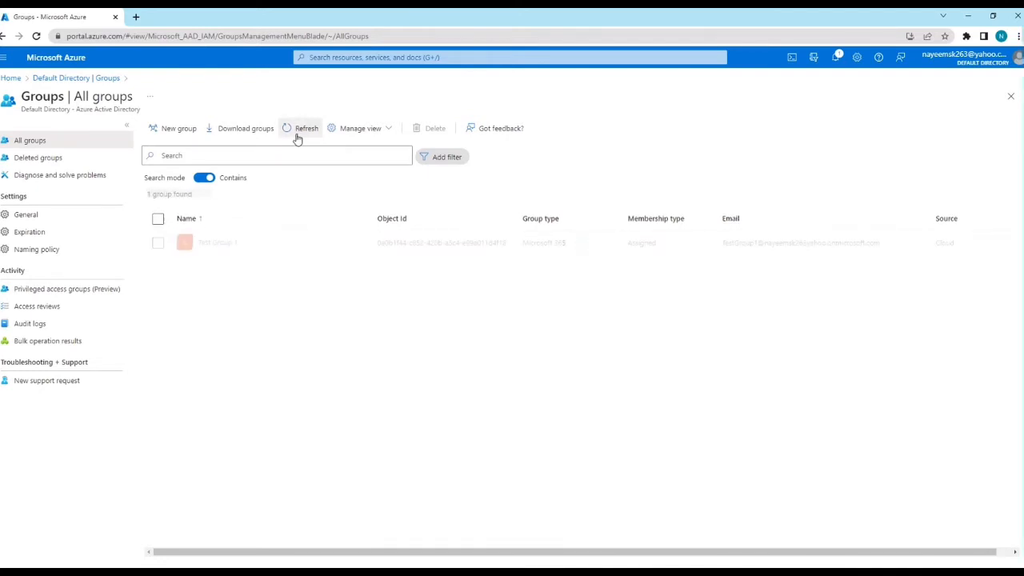
click(299, 128)
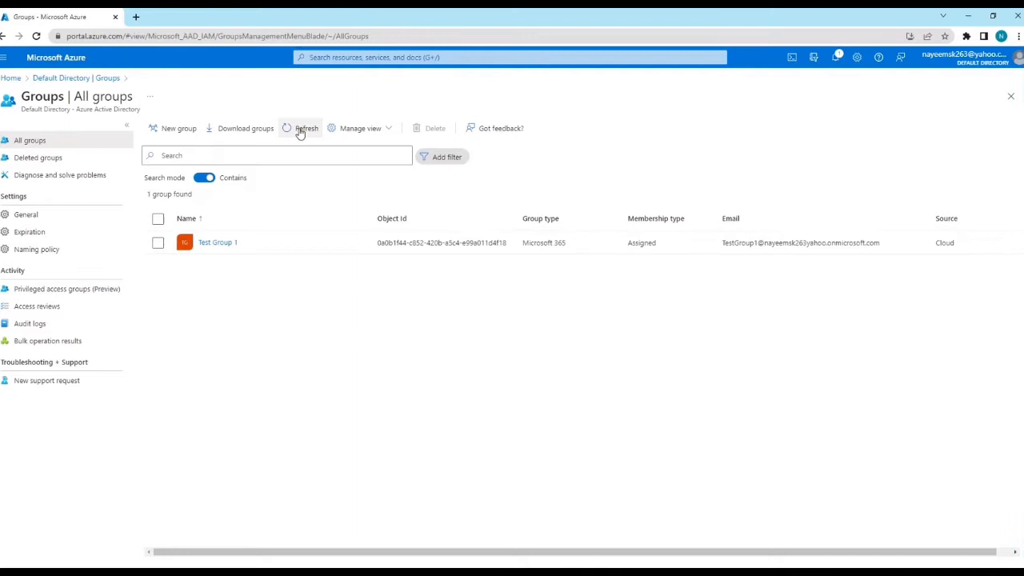
click(301, 128)
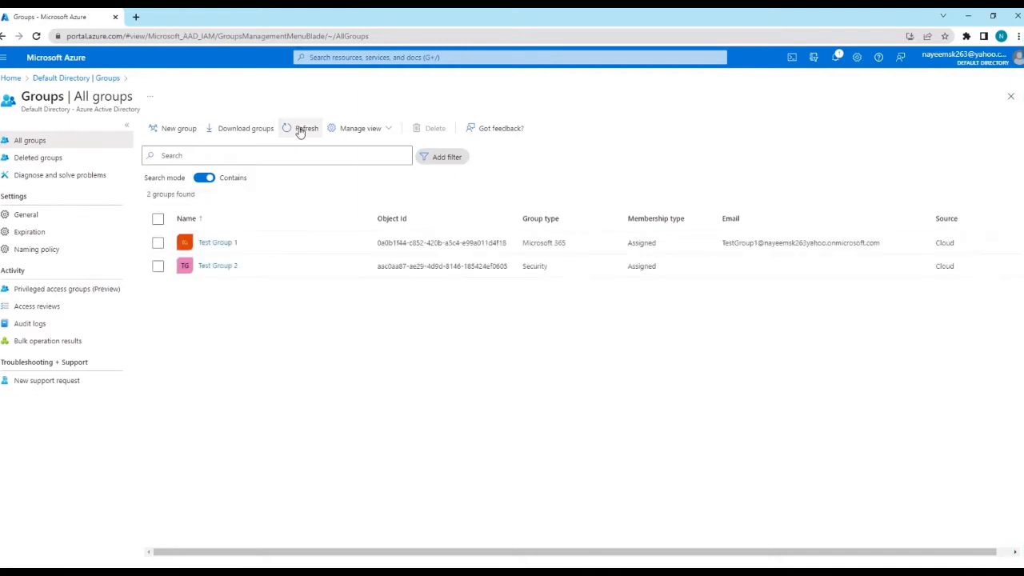
mouse_move(215, 274)
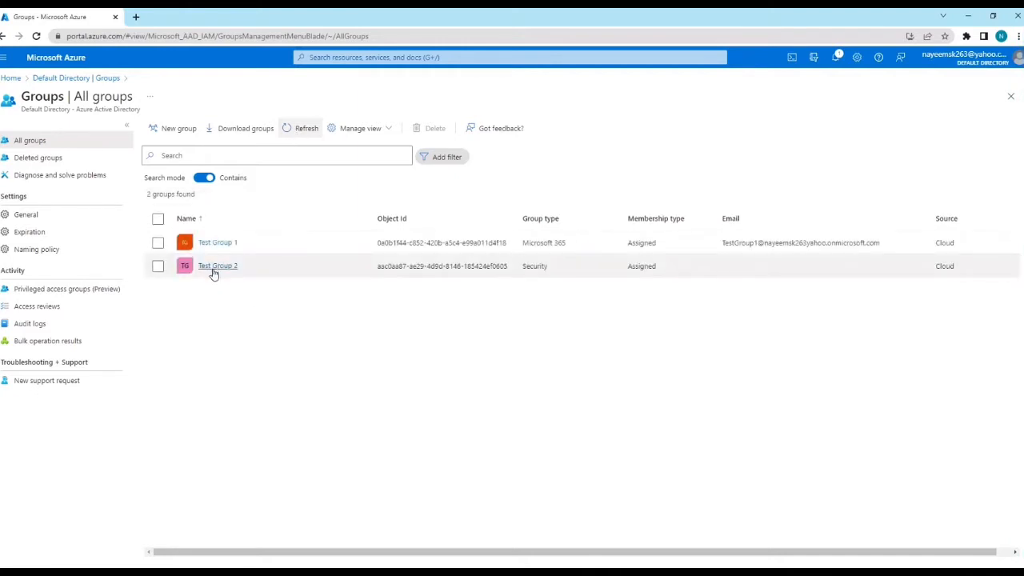
click(304, 128)
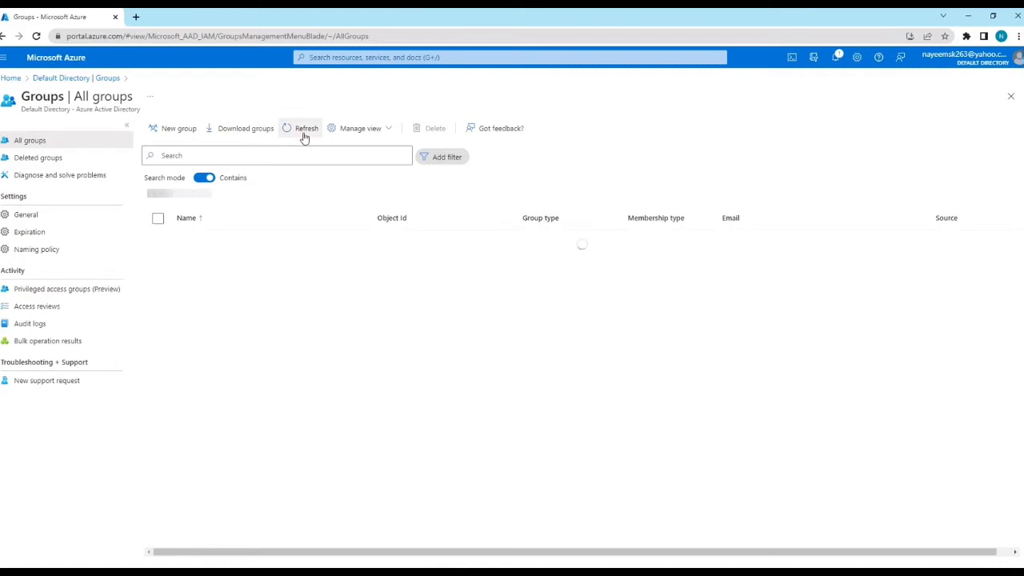
click(301, 128)
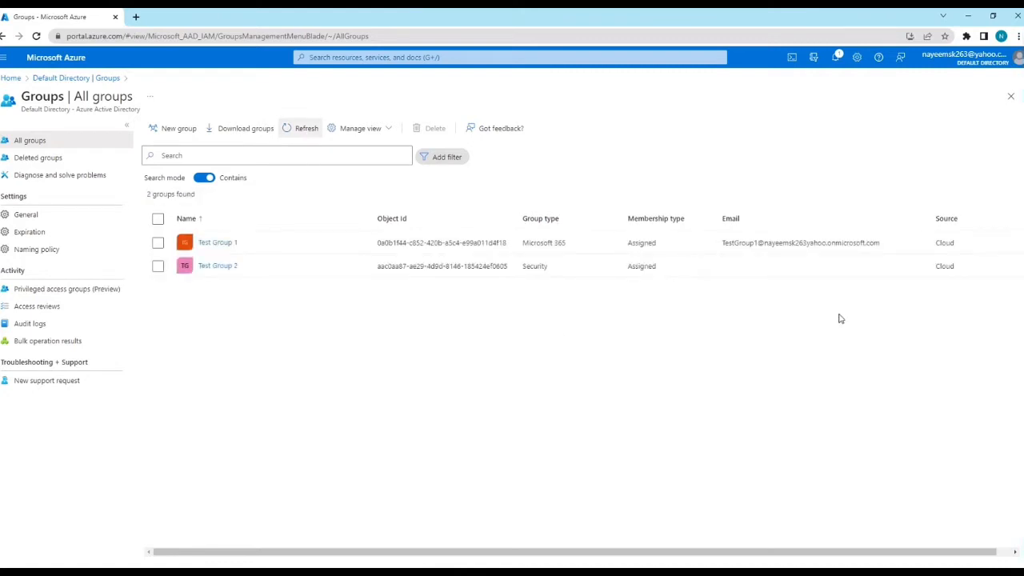
mouse_move(882, 266)
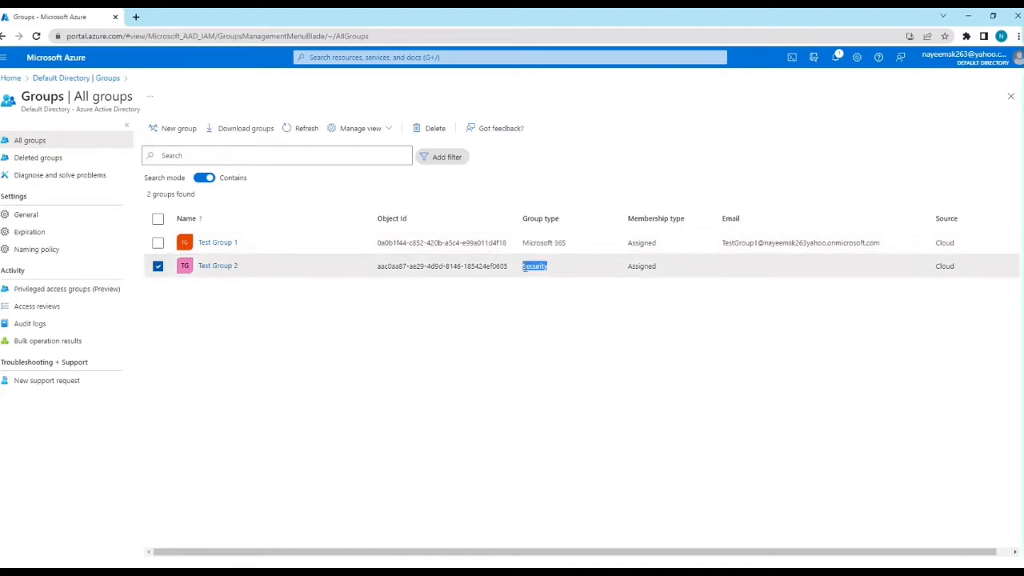
mouse_move(816, 265)
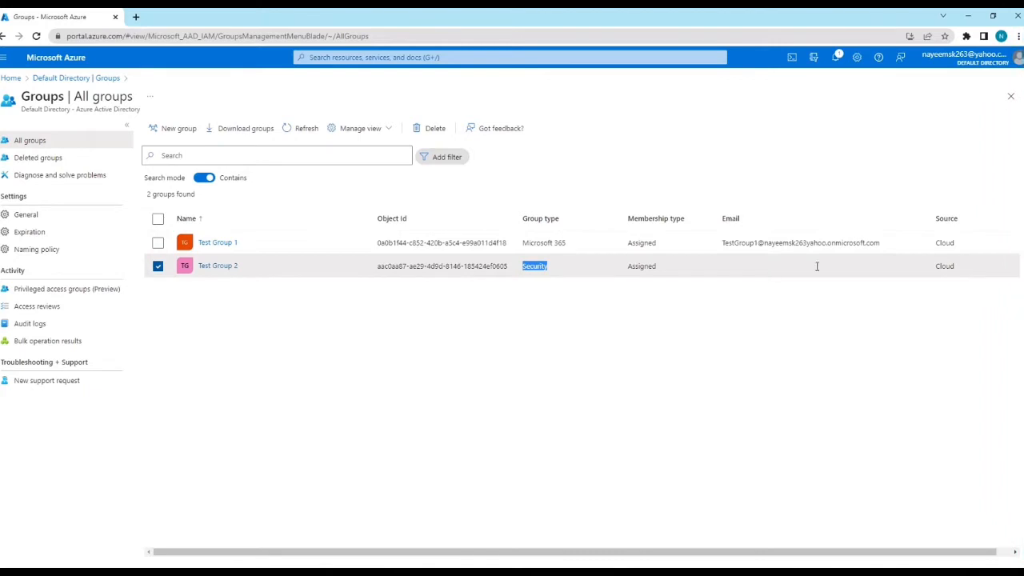
mouse_move(217, 266)
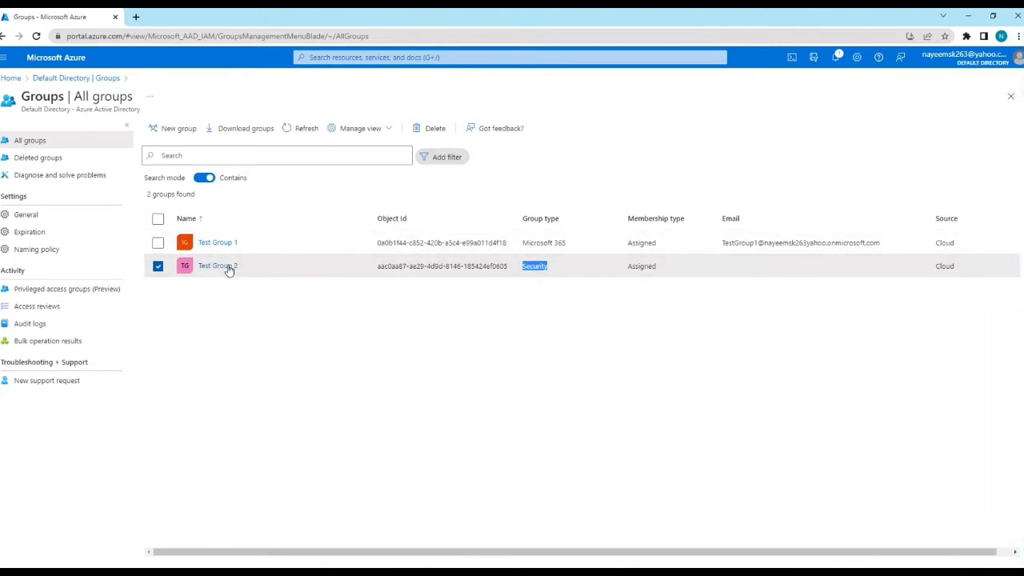
mouse_move(237, 276)
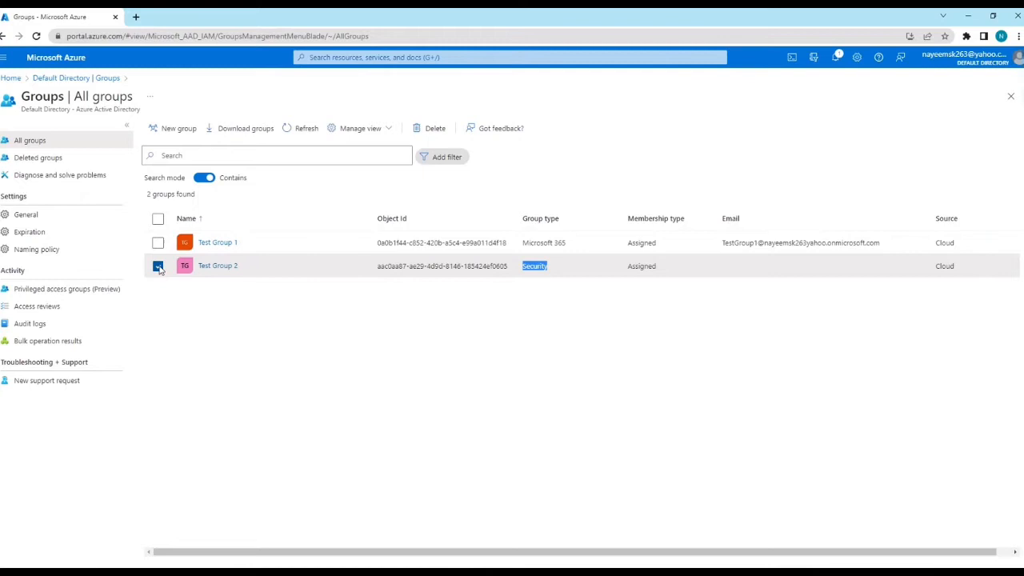
click(157, 266)
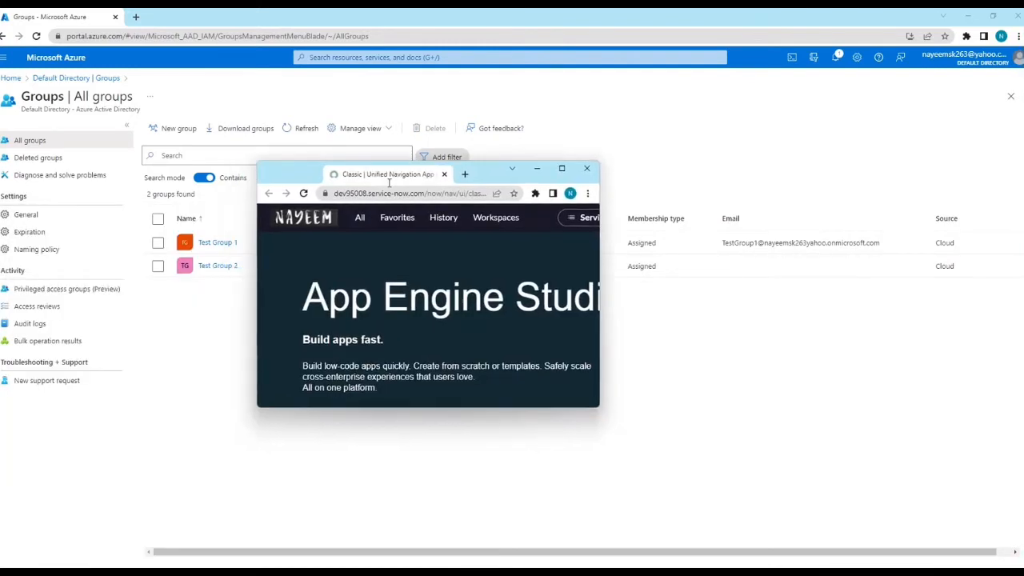
- Switch to ServiceNow and reach System OAuth > Application Registry via the navigator filter
click(563, 169)
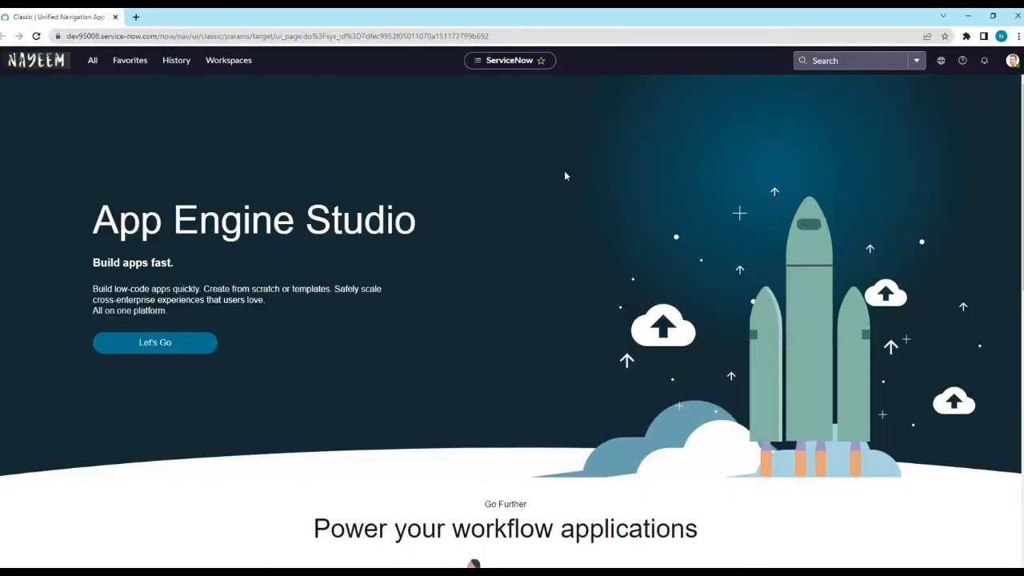
mouse_move(413, 334)
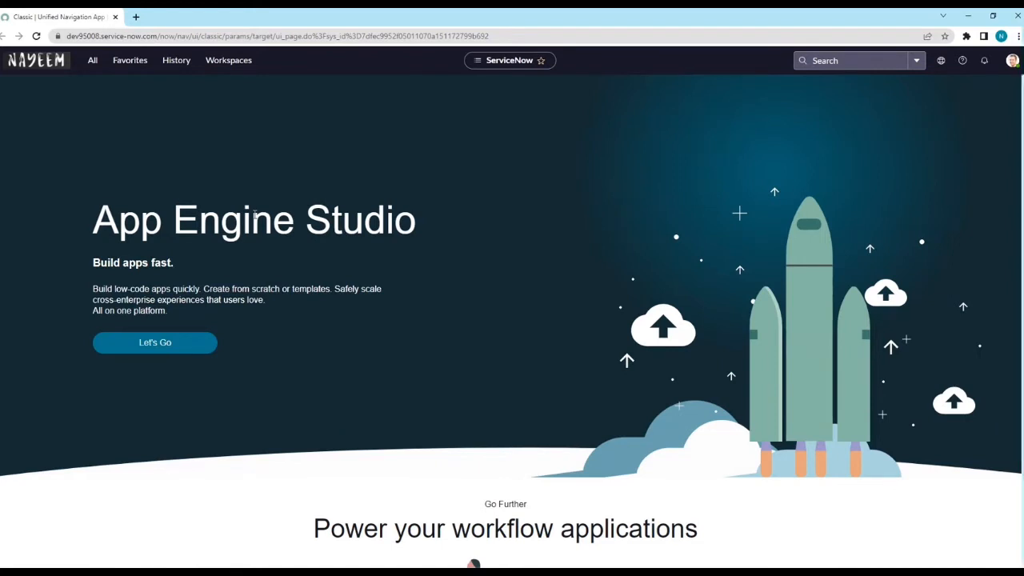
mouse_move(89, 61)
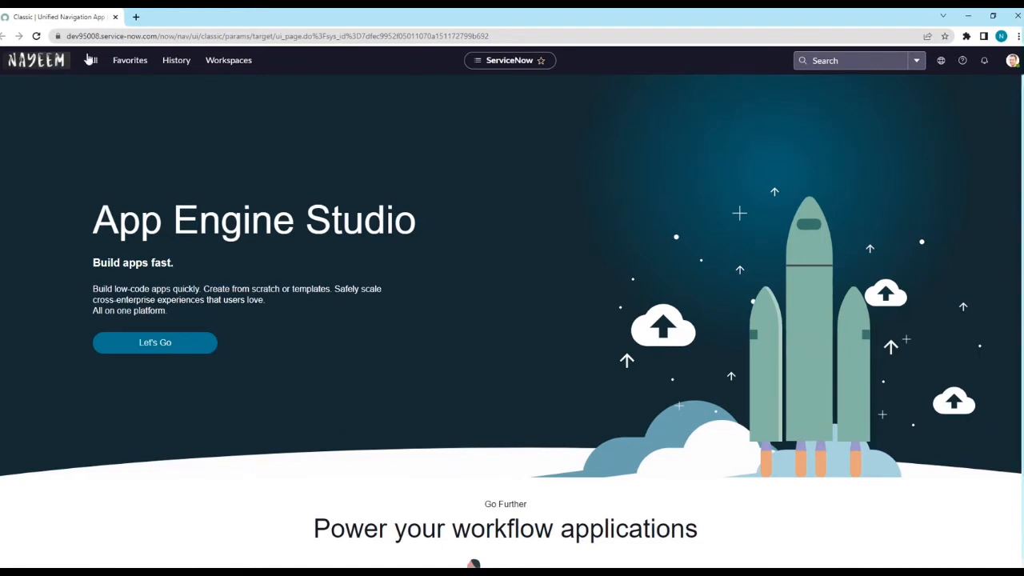
click(89, 61)
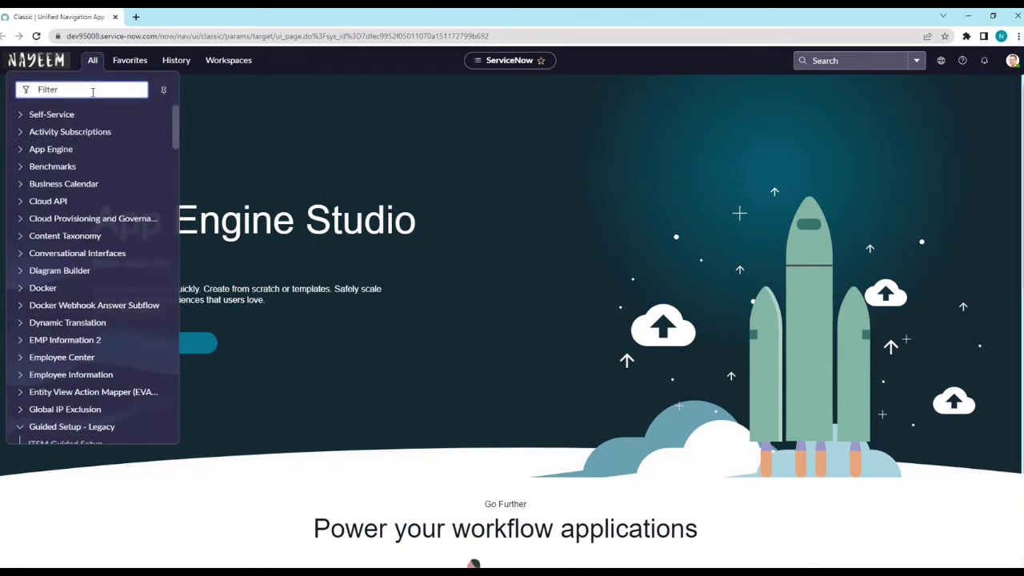
text(applid)
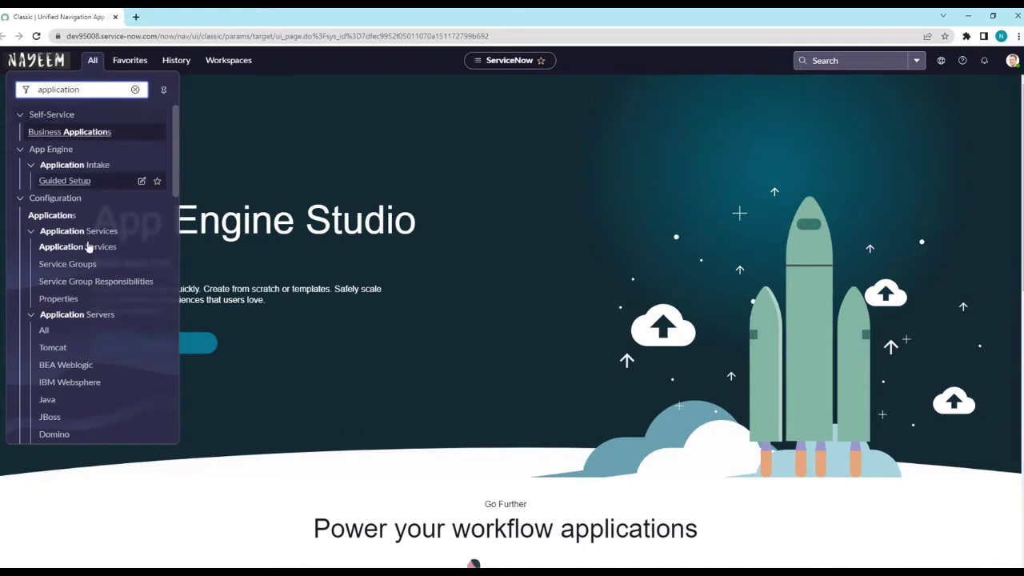
scroll(down, 3)
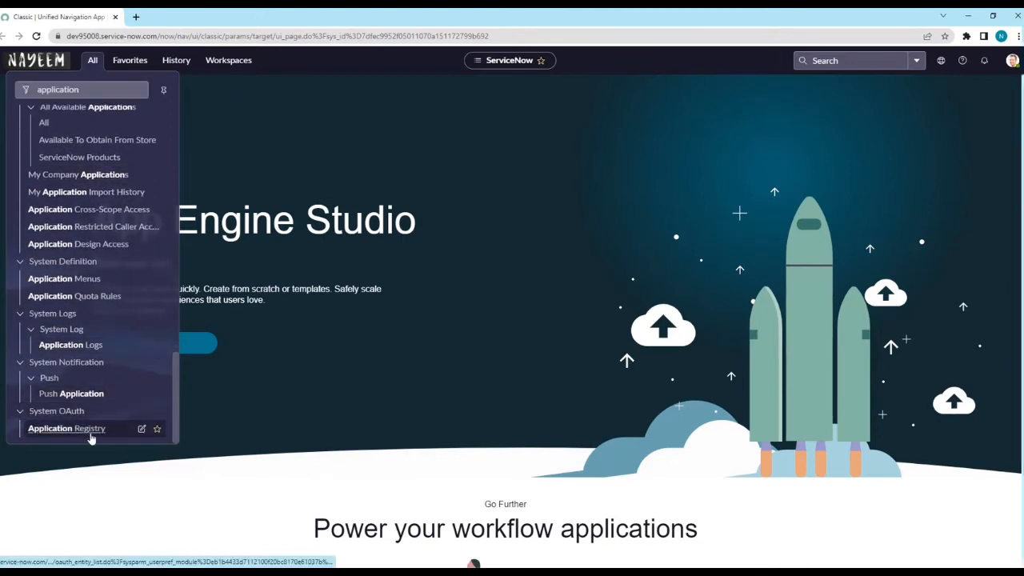
click(66, 429)
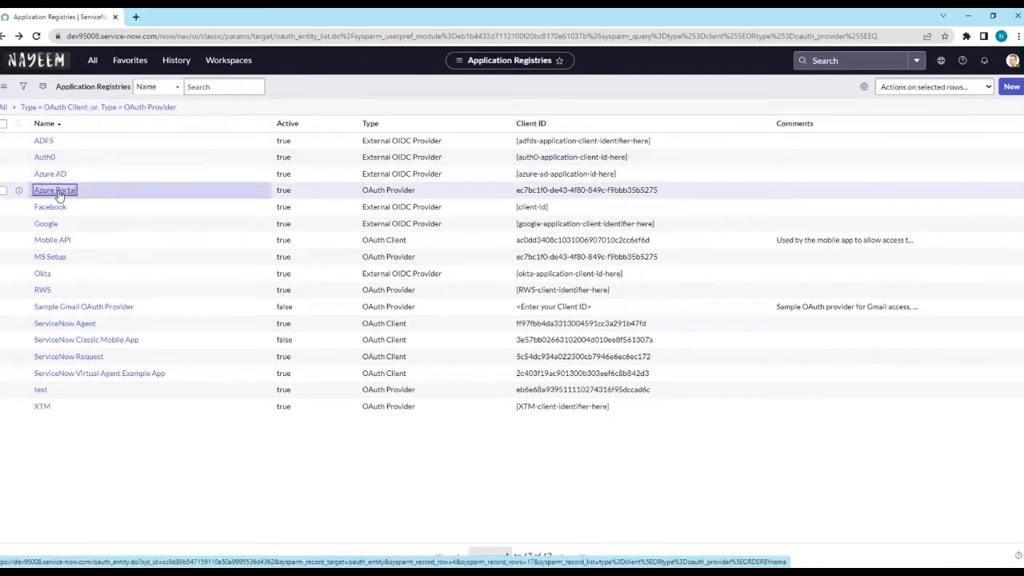
- Review the Azure Portal OAuth provider's client ID, authorization and token URLs
click(54, 189)
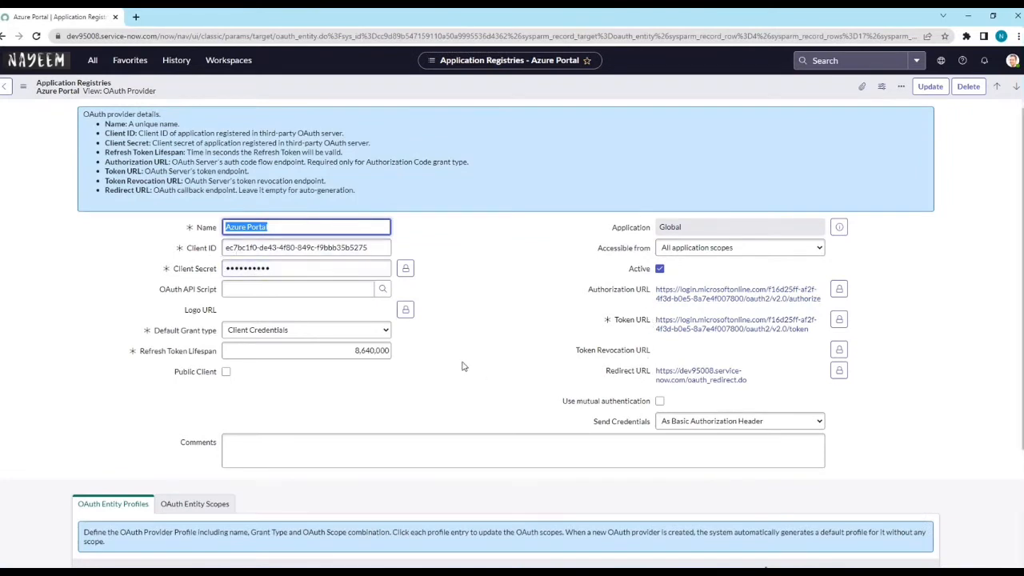
scroll(down, 3)
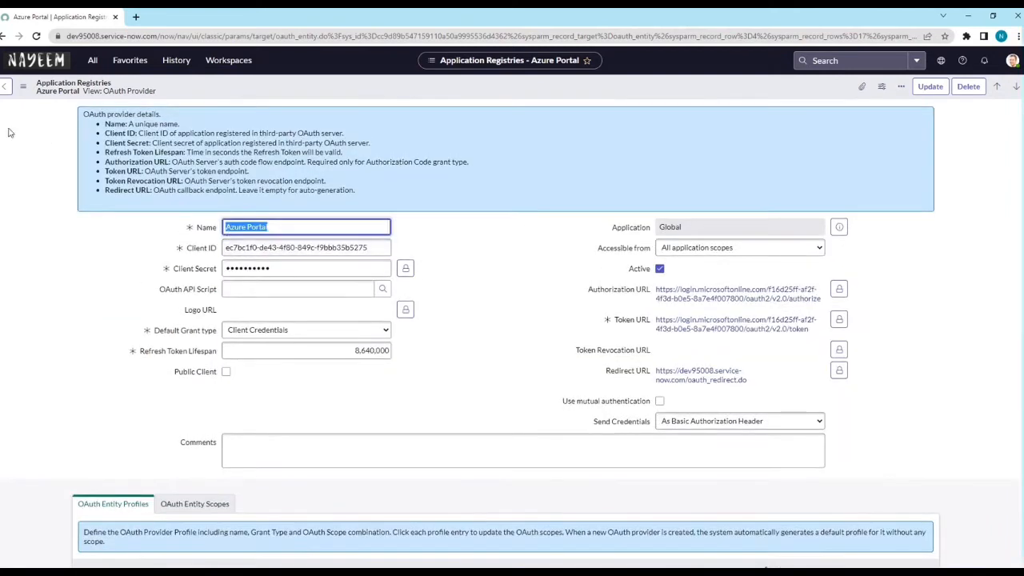
mouse_move(84, 224)
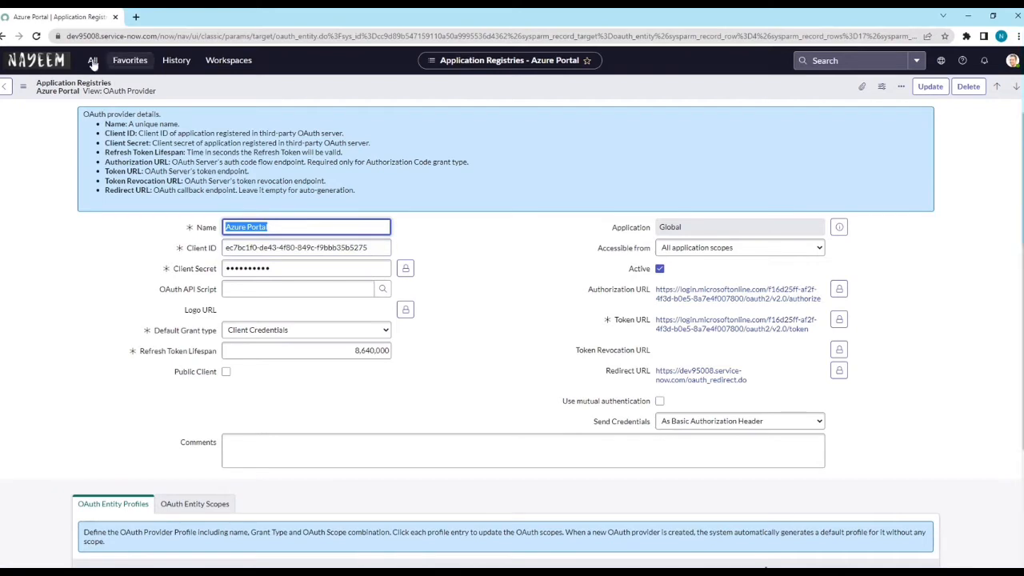
- Filter the navigator for REST Message and load the Graph API outbound message
click(93, 63)
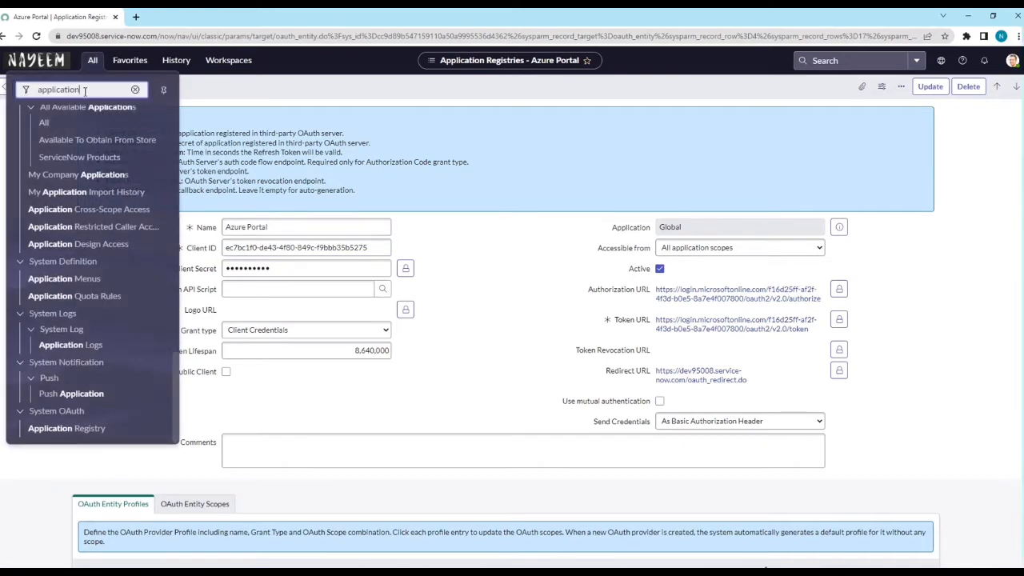
text(rest me)
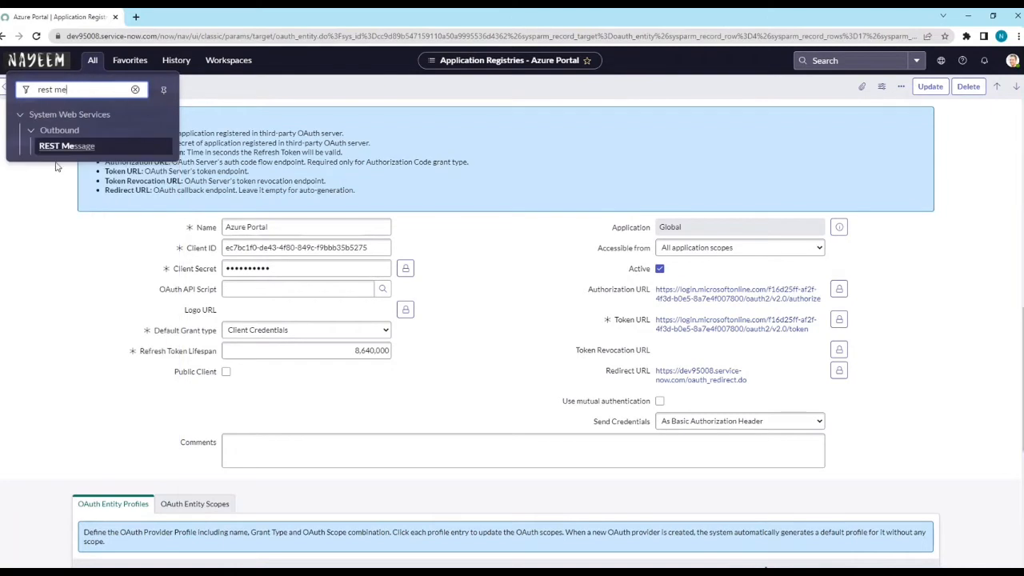
click(67, 145)
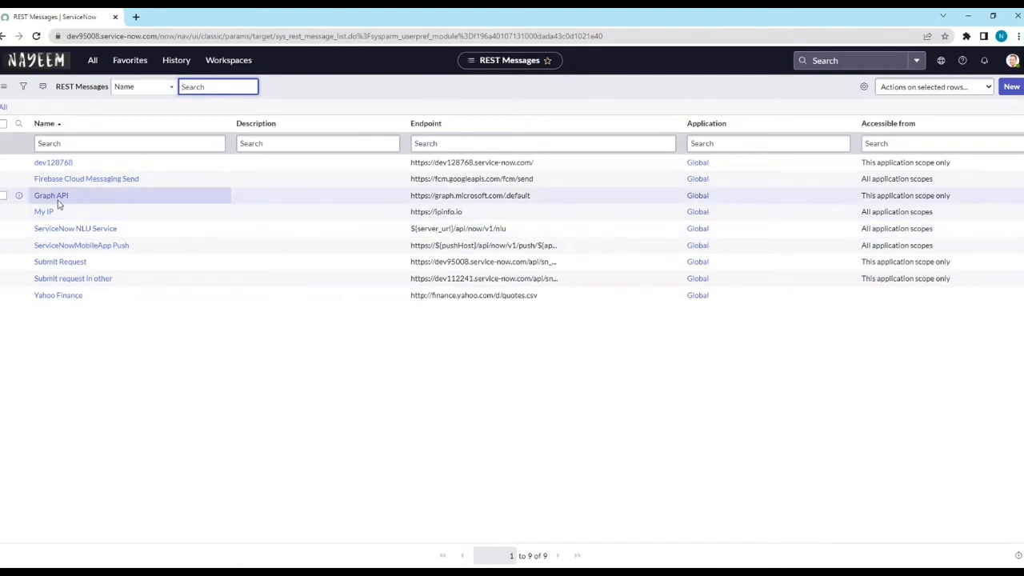
click(51, 195)
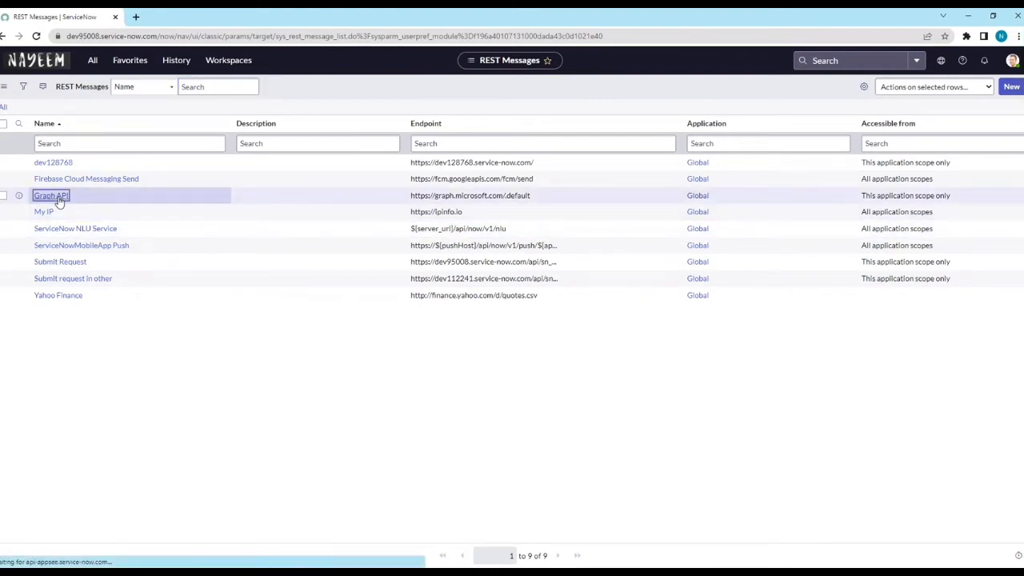
click(51, 195)
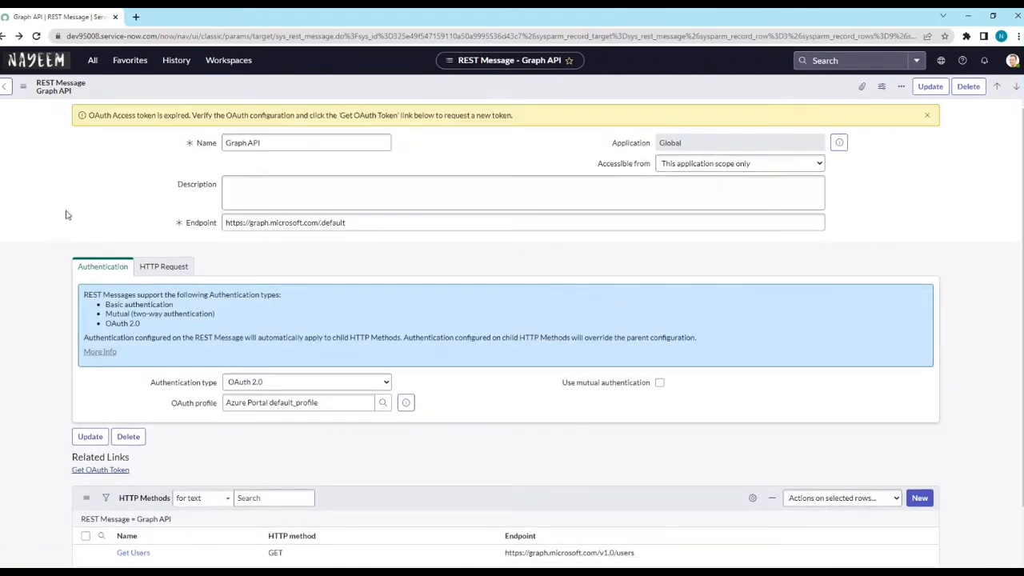
- Get a fresh OAuth token for Graph API and review its Get Users GET method
scroll(down, 3)
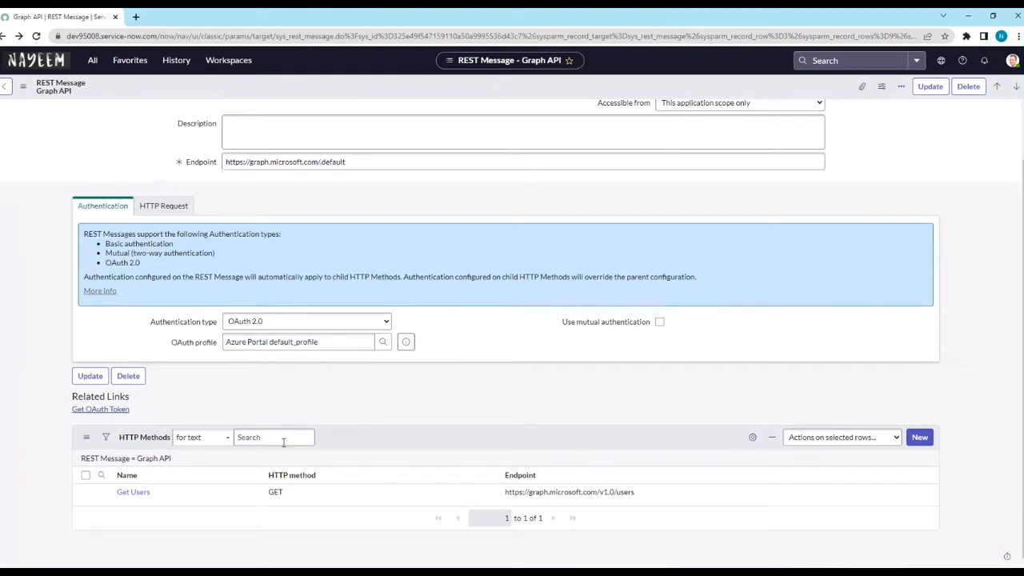
mouse_move(238, 386)
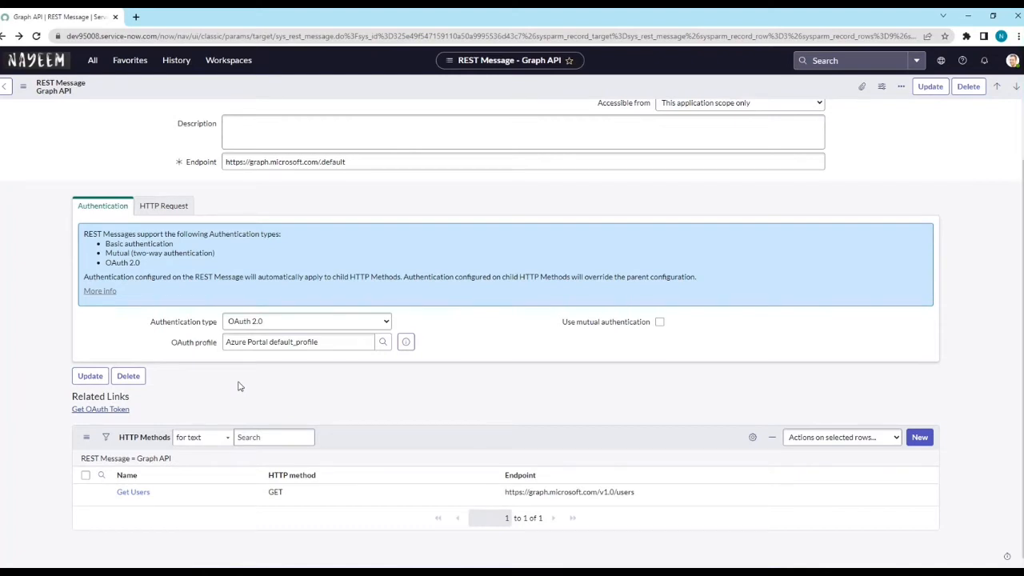
mouse_move(209, 389)
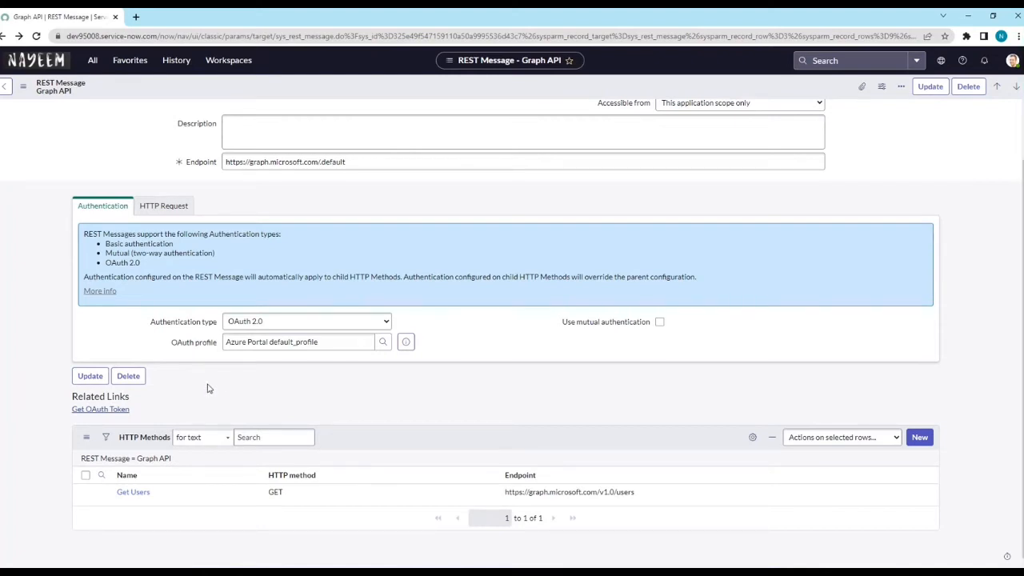
mouse_move(128, 426)
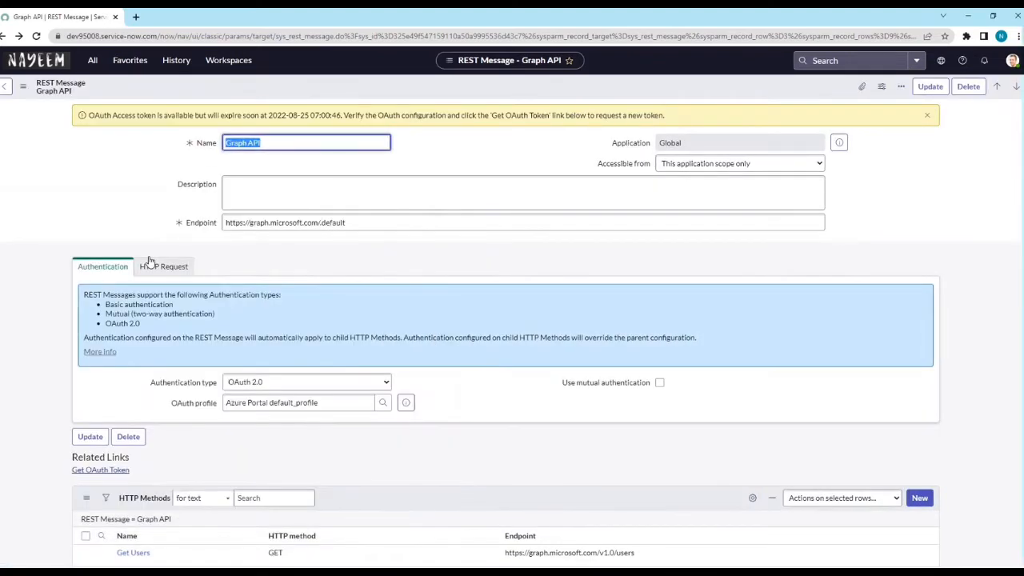
scroll(down, 3)
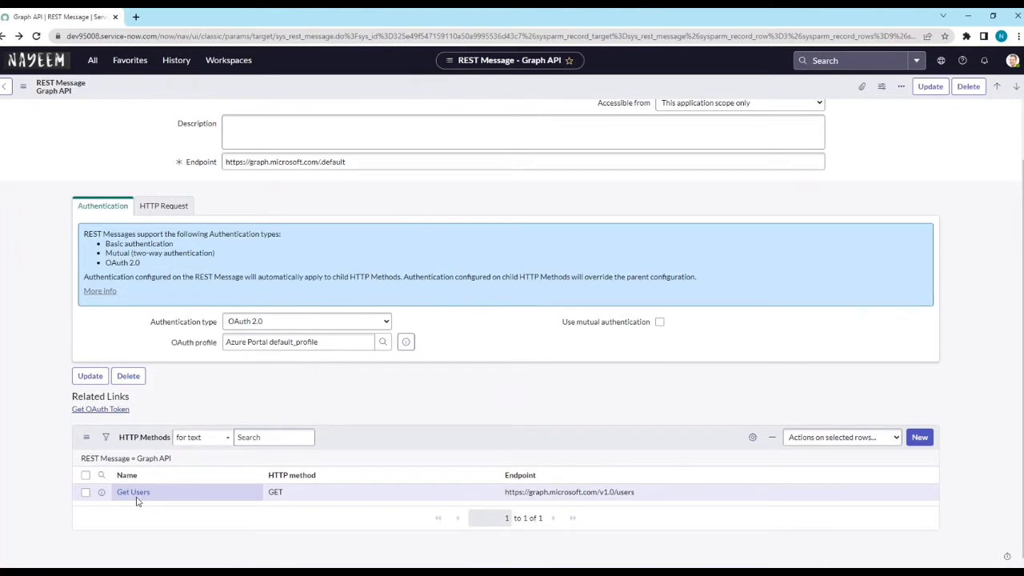
mouse_move(133, 493)
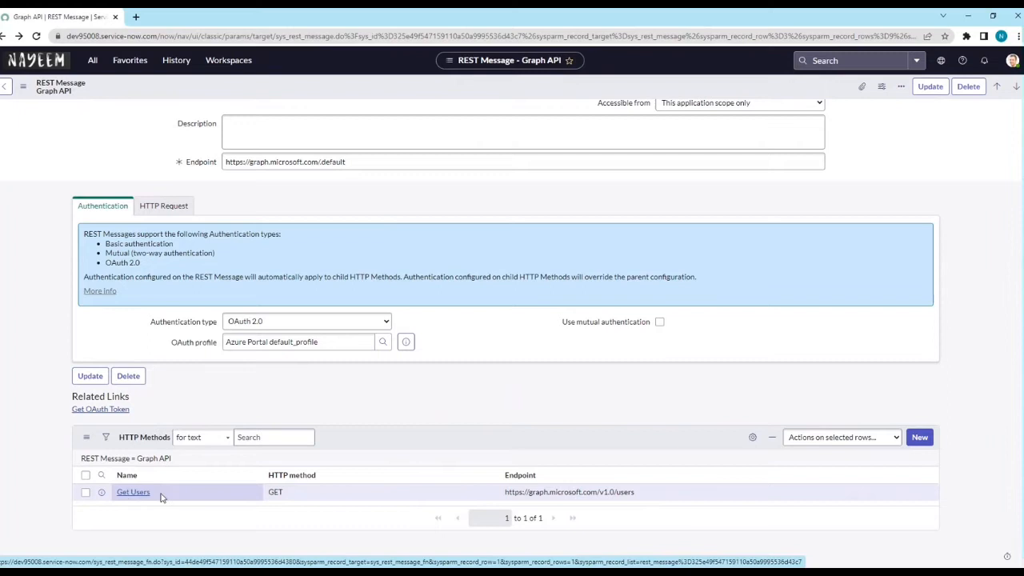
mouse_move(308, 495)
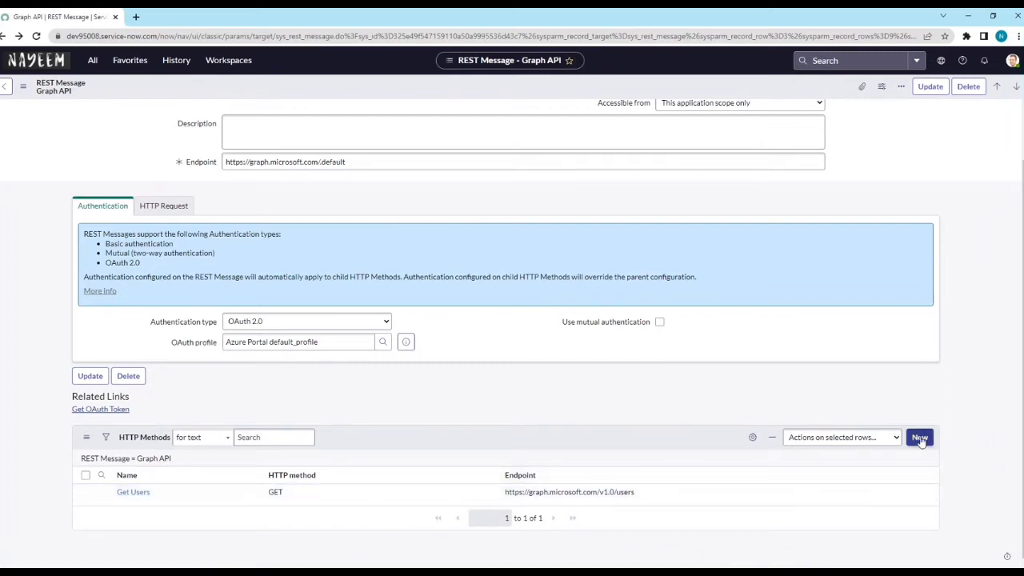
click(920, 439)
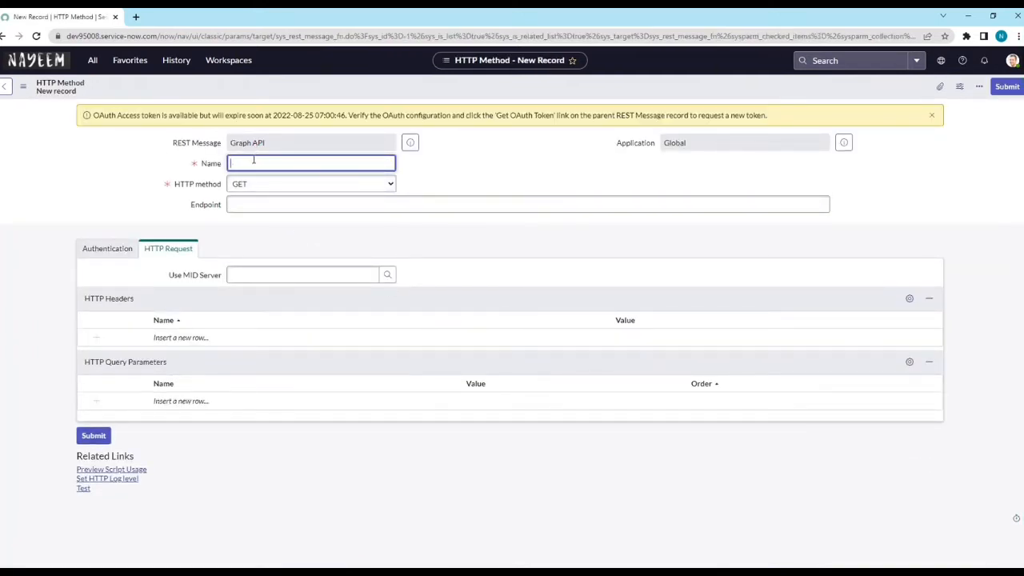
text(Get Groups)
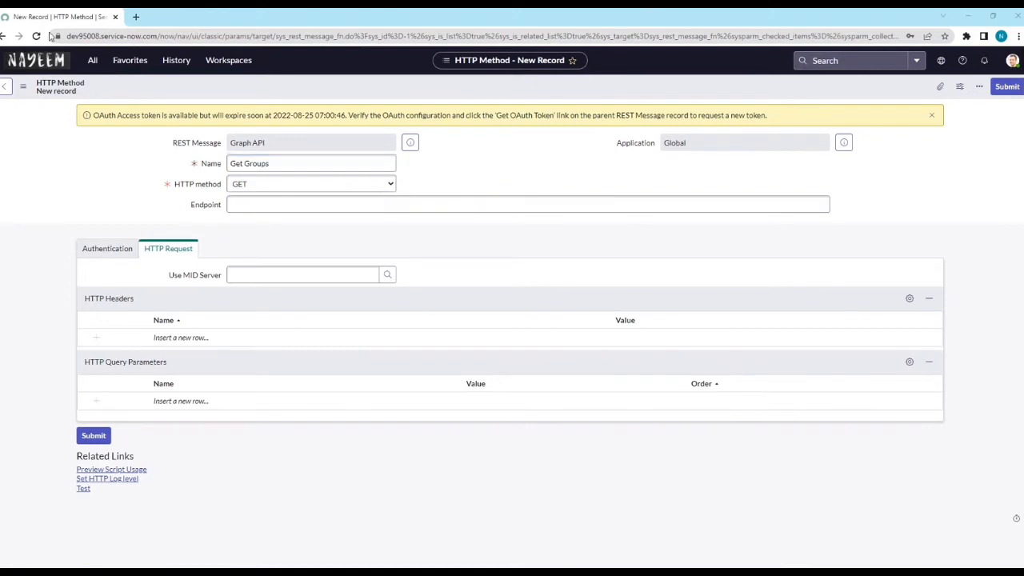
text(https://graph.microsoft.com/v1.0/groups)
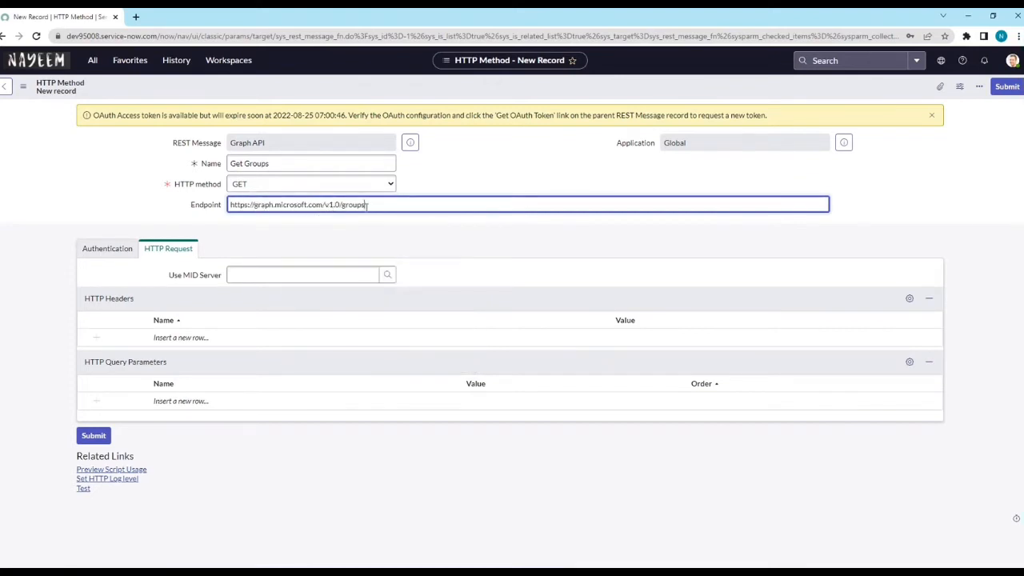
triple_click(297, 205)
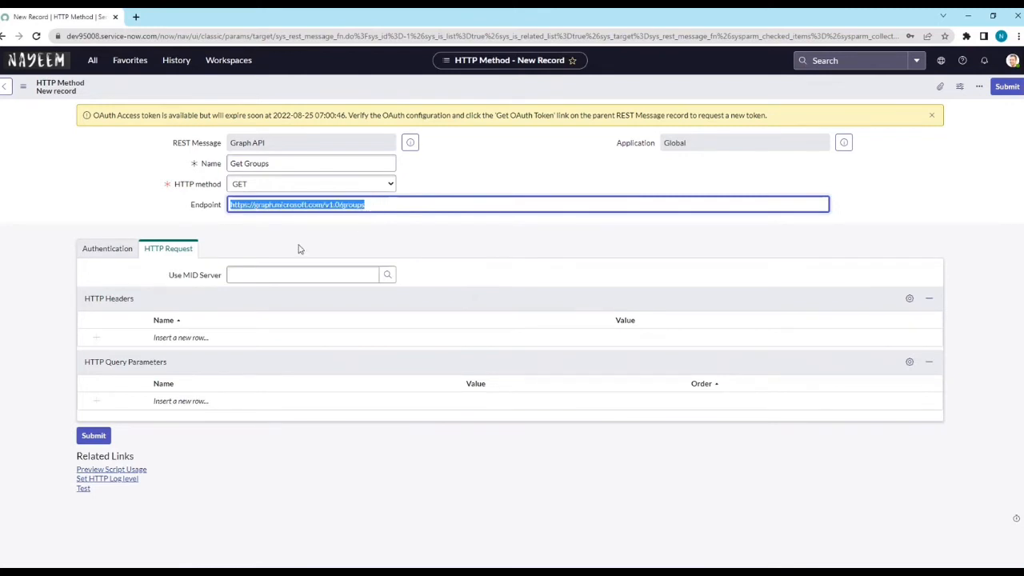
click(106, 248)
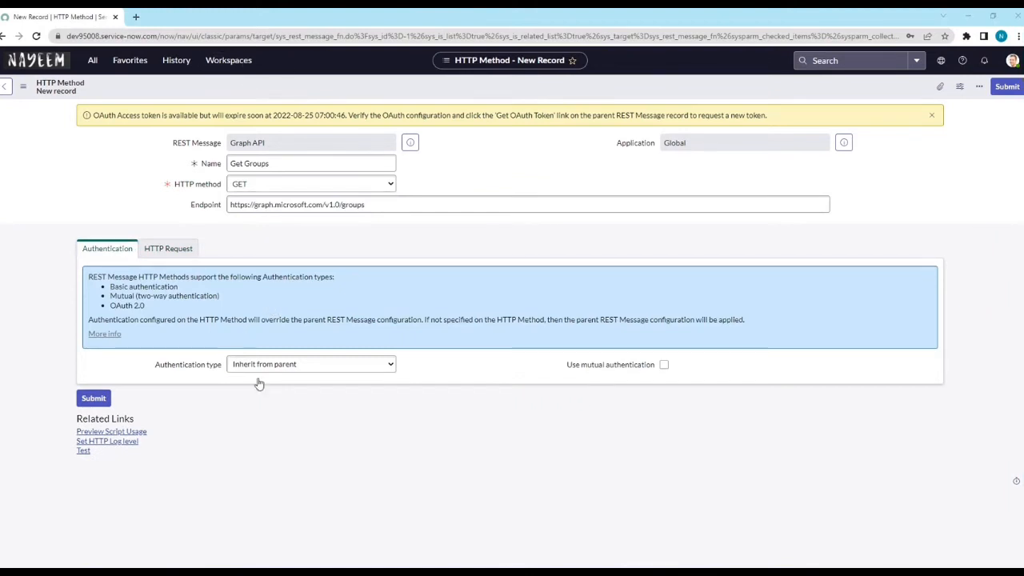
mouse_move(260, 384)
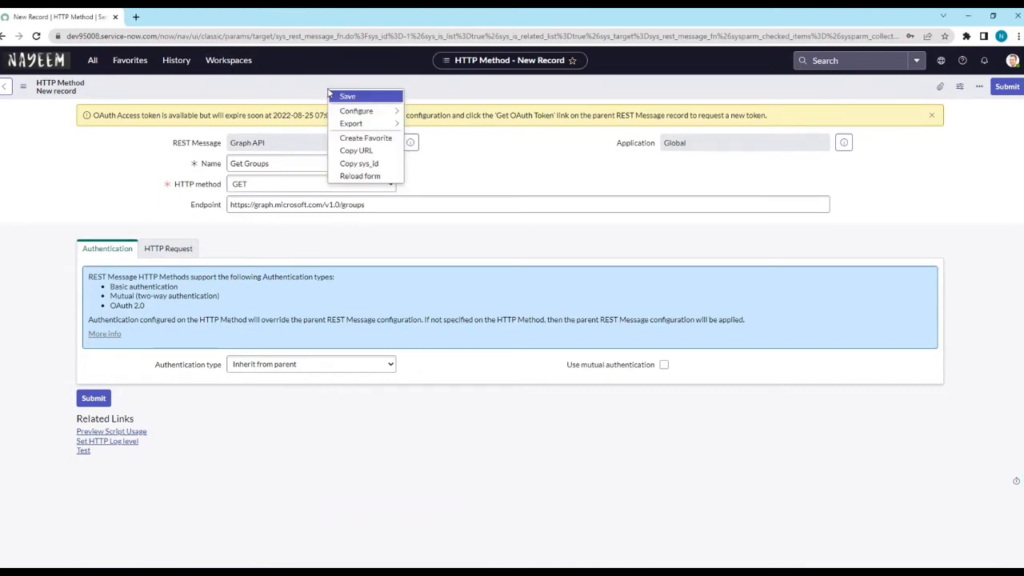
click(346, 96)
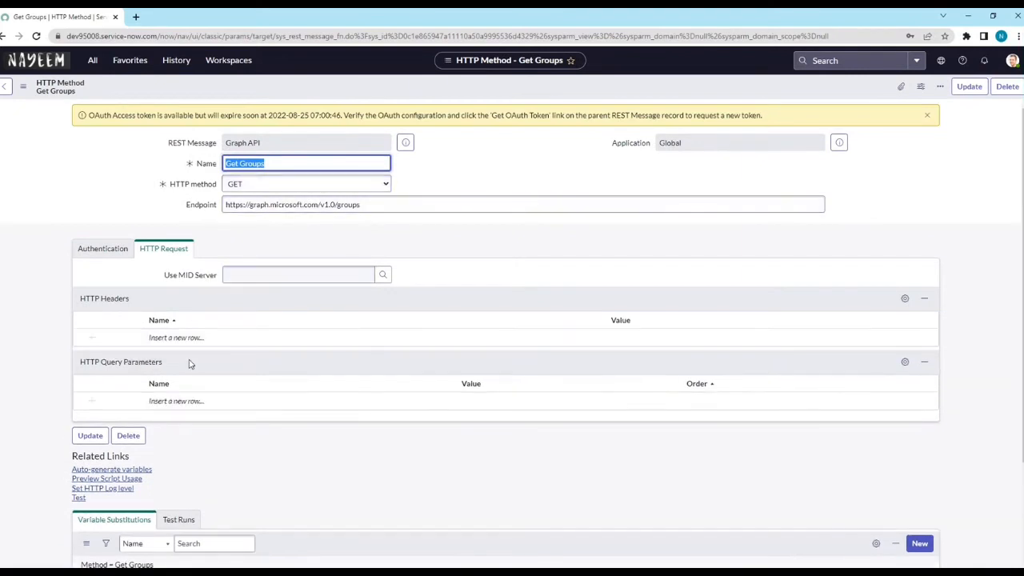
- Scroll to the Test related link to run the Get Groups method
scroll(down, 3)
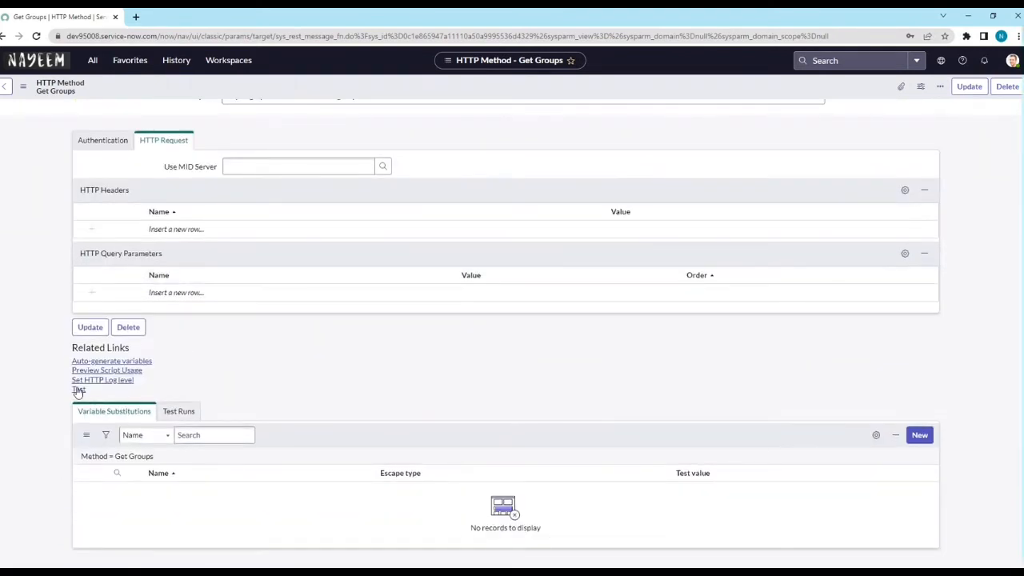
mouse_move(77, 391)
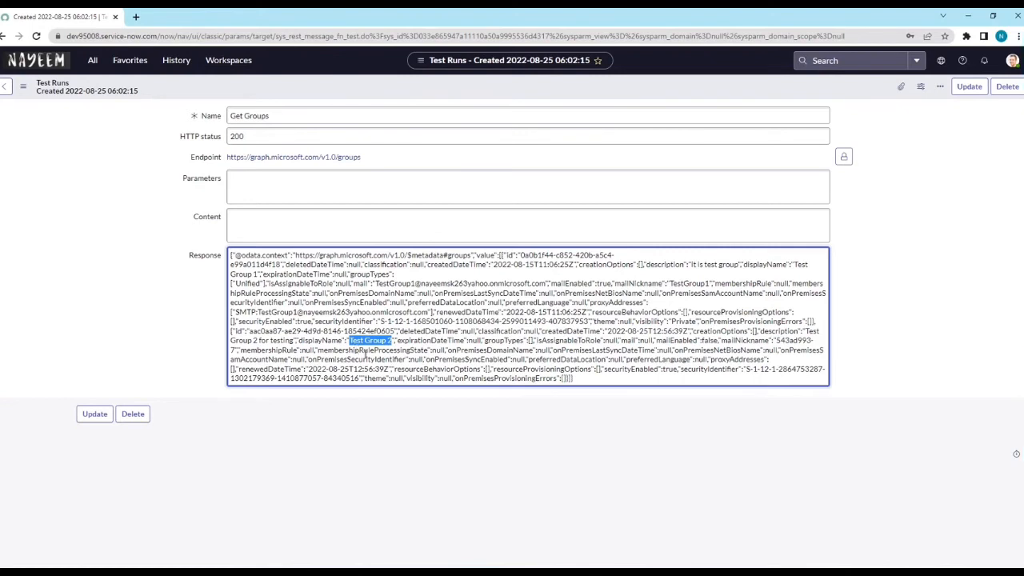
mouse_move(371, 350)
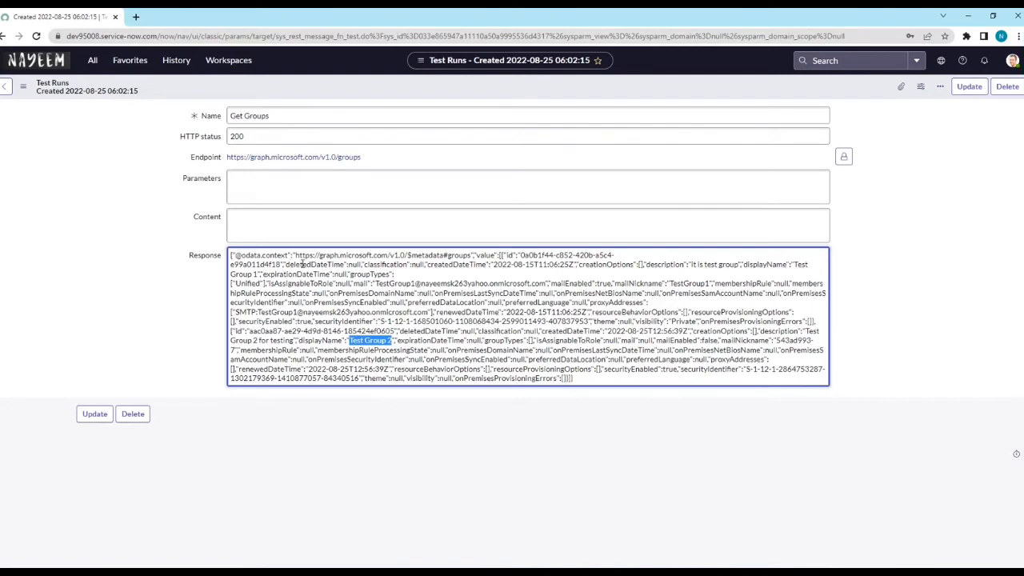
mouse_move(483, 390)
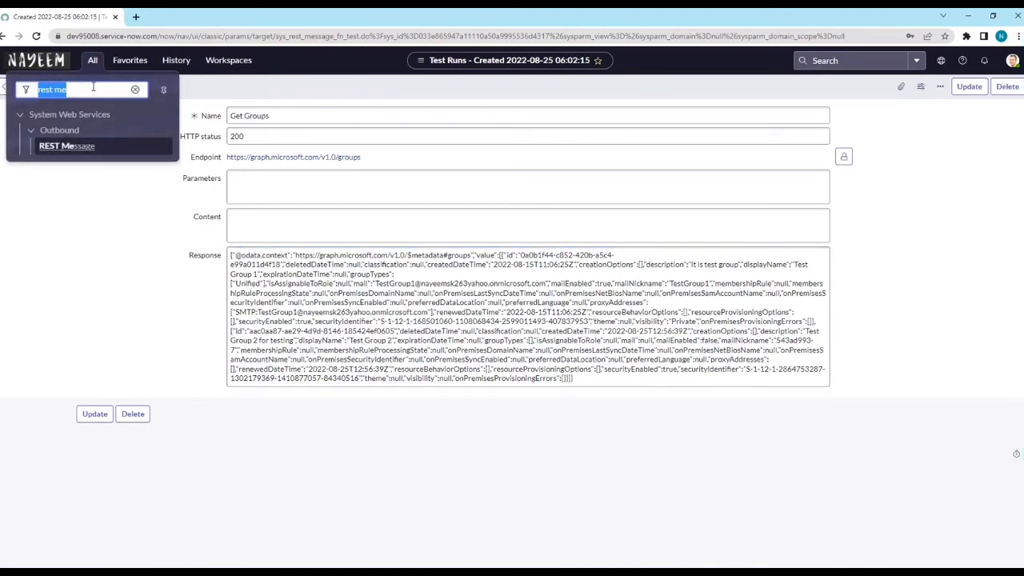
- Navigate to Groups and filter the list to names starting with 'Test'
text(groups)
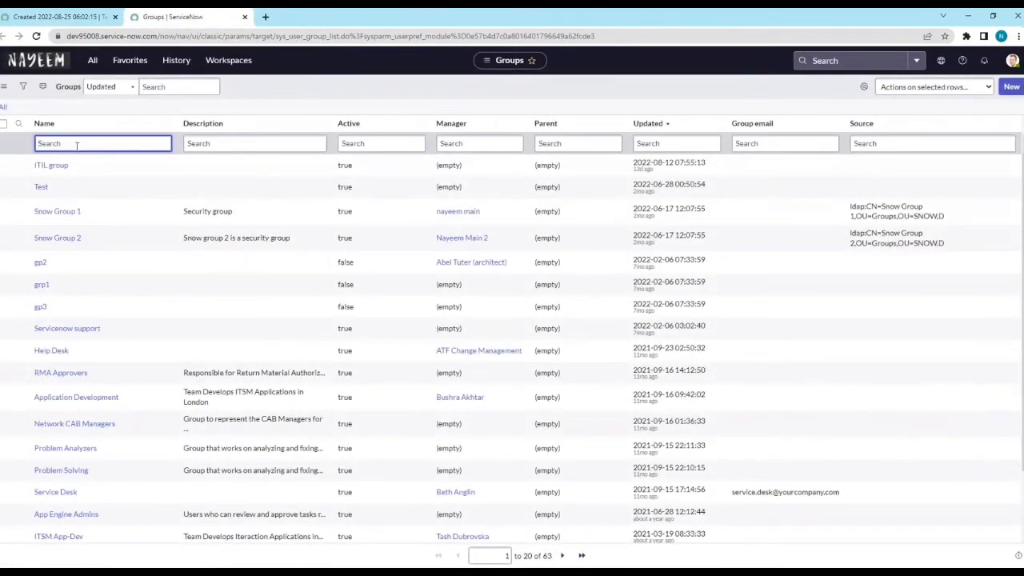
text(Test)
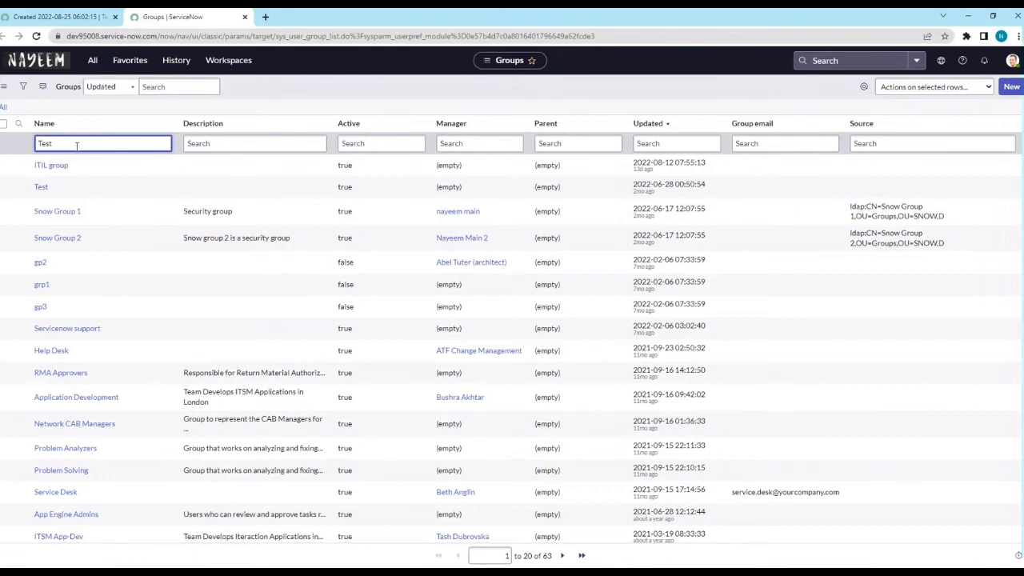
key(Enter)
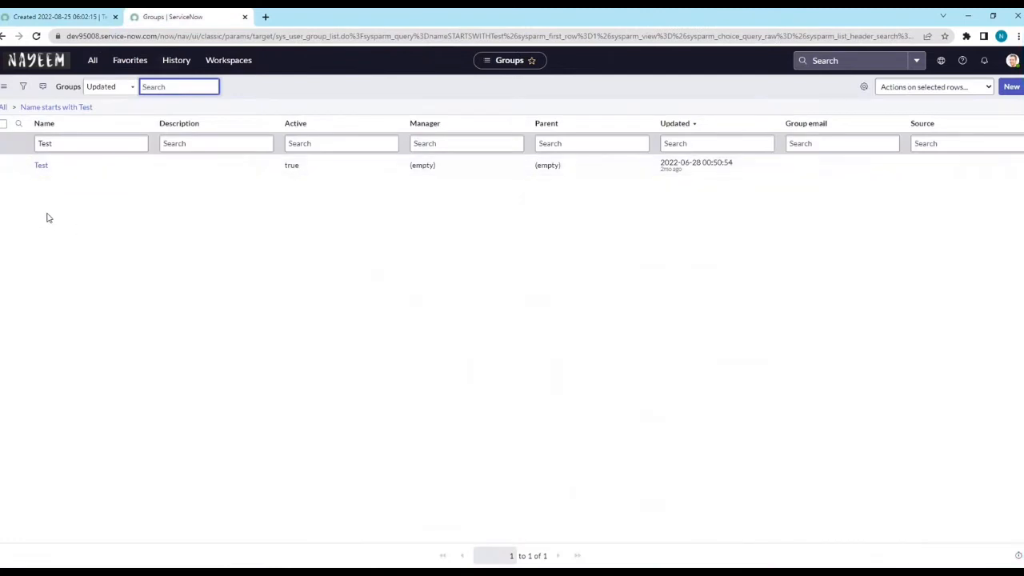
mouse_move(112, 105)
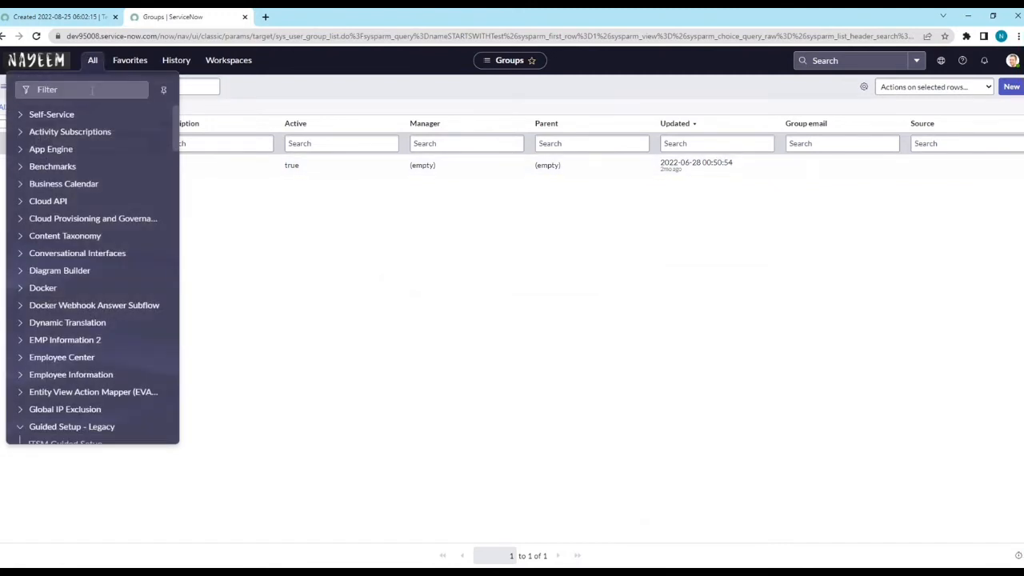
- Find Scheduled Jobs via the navigator and open the Get Groups from Azure portal job
text(schedule)
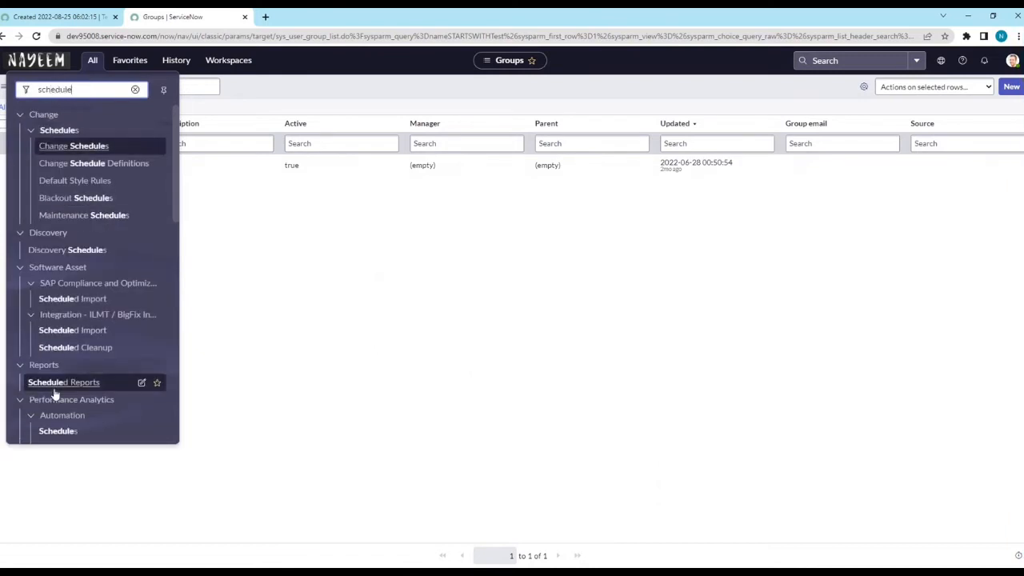
scroll(down, 3)
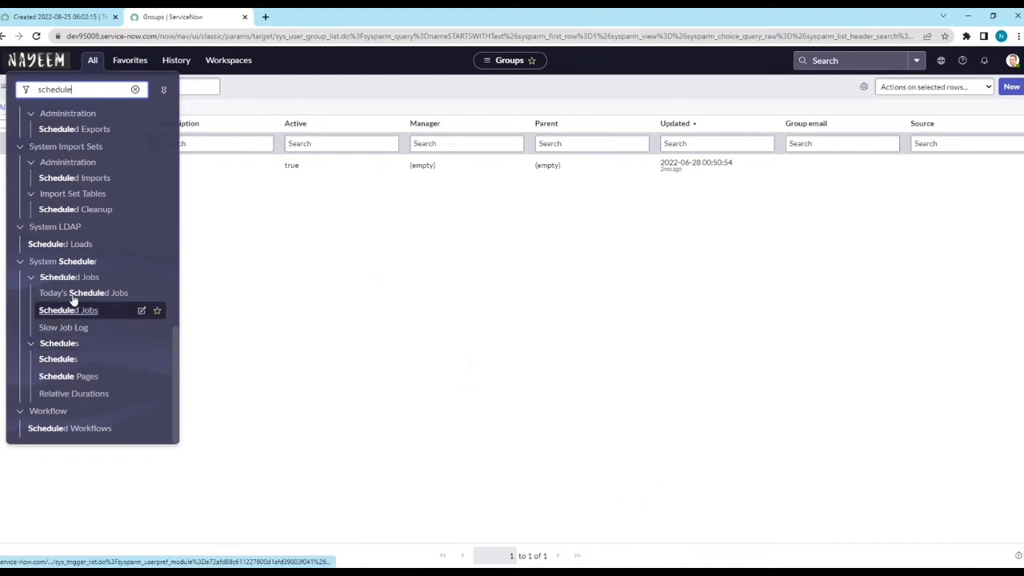
mouse_move(61, 243)
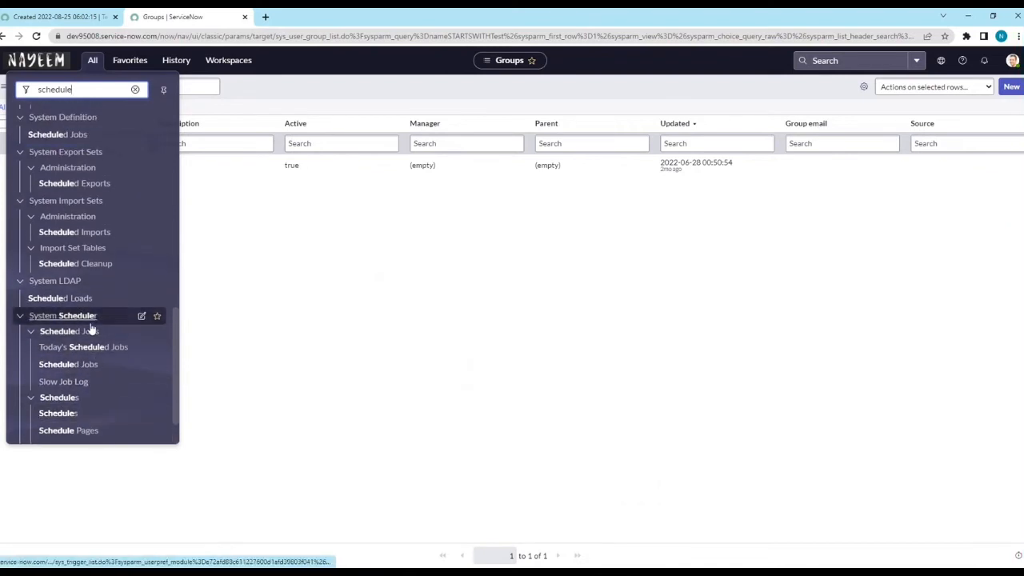
mouse_move(88, 282)
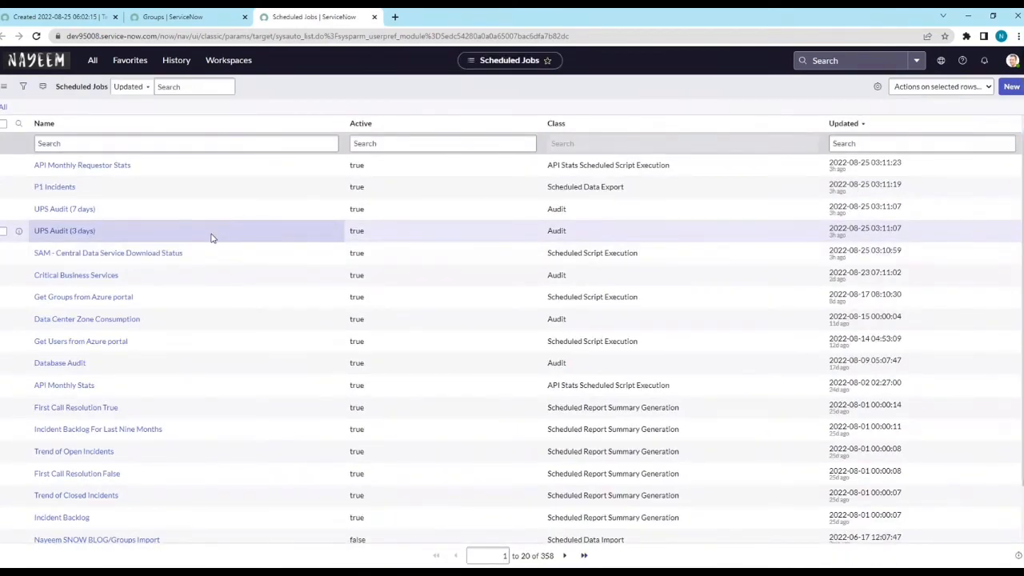
mouse_move(80, 341)
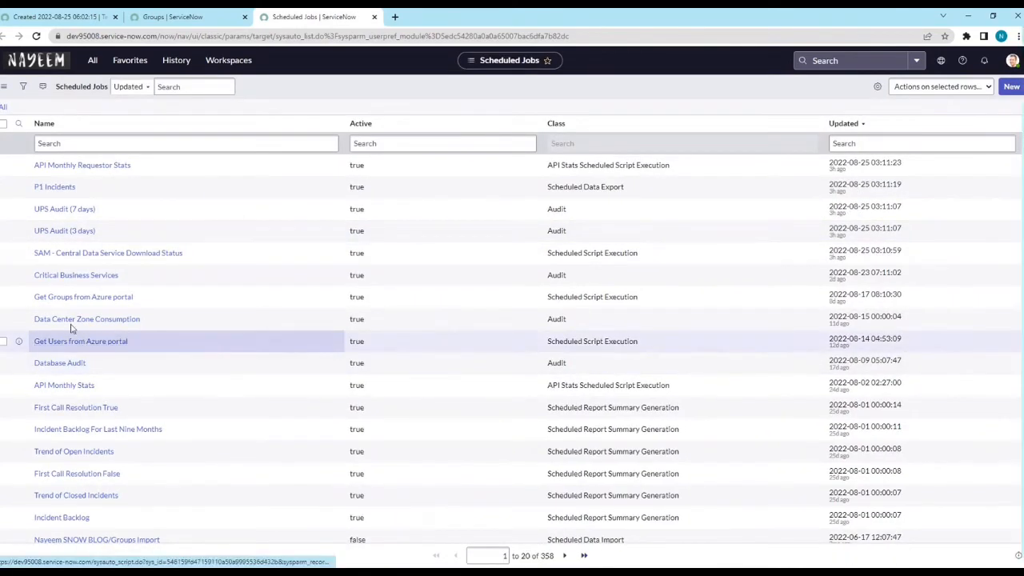
click(83, 296)
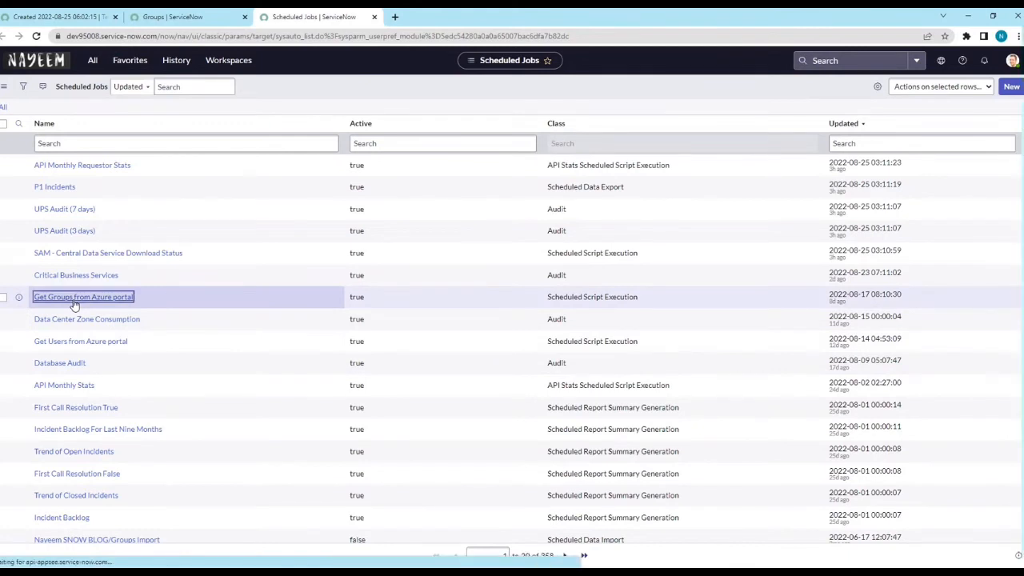
click(83, 296)
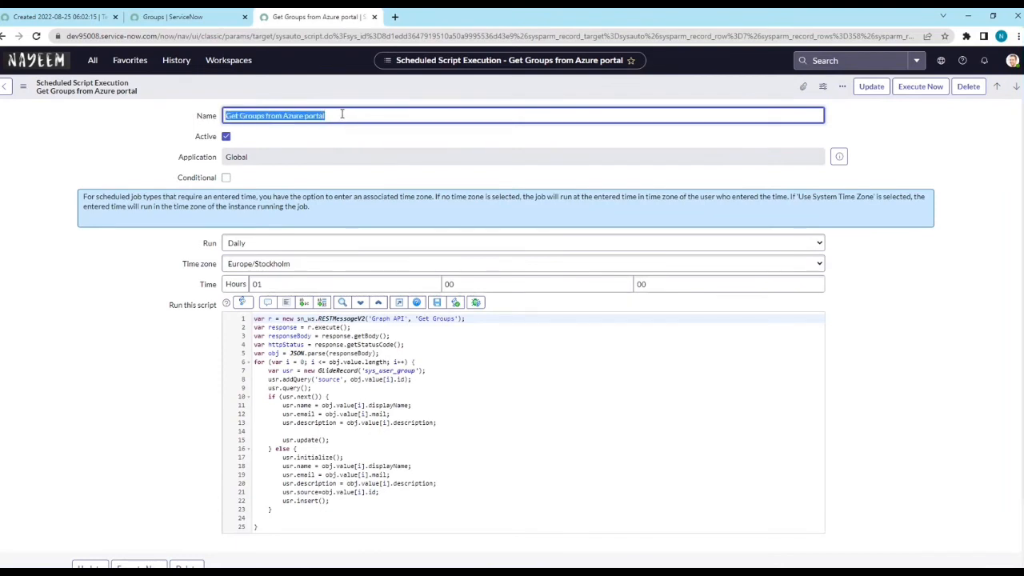
mouse_move(250, 256)
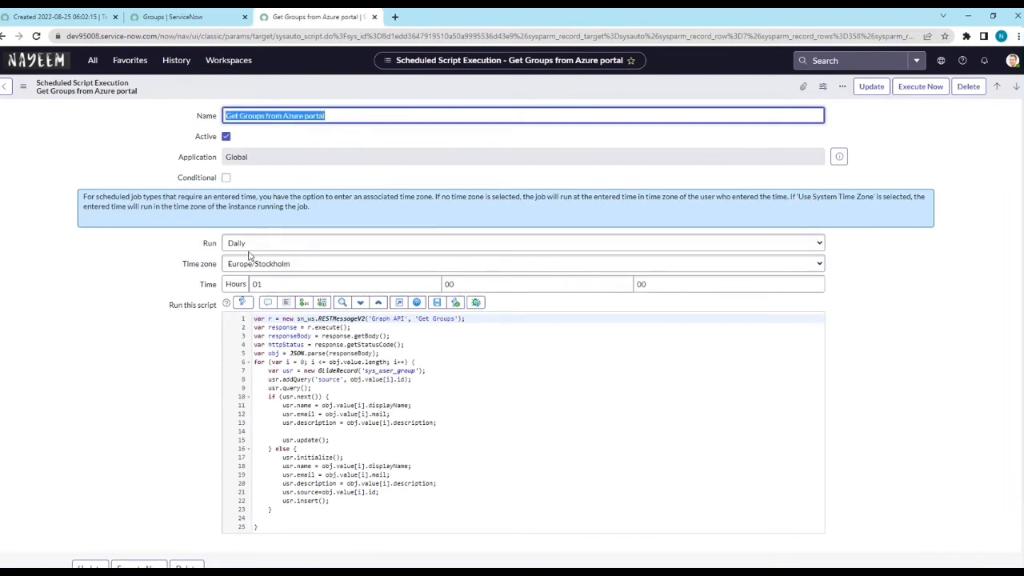
click(344, 285)
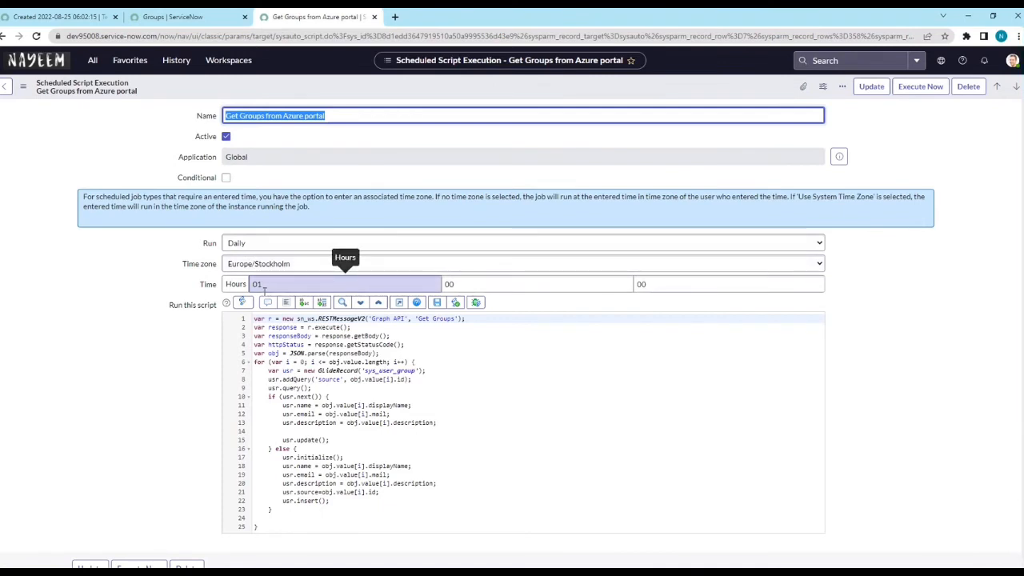
mouse_move(200, 296)
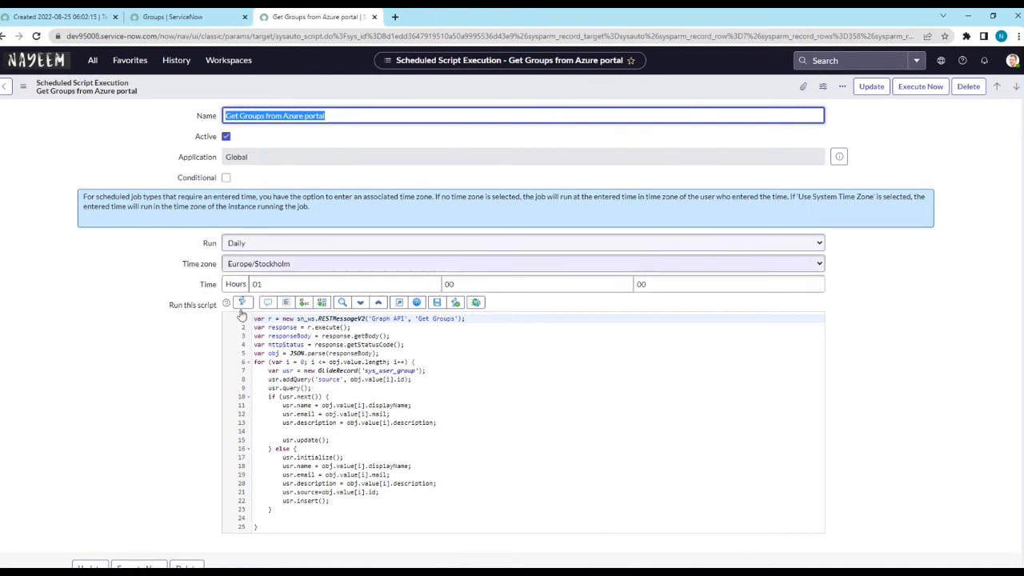
scroll(down, 3)
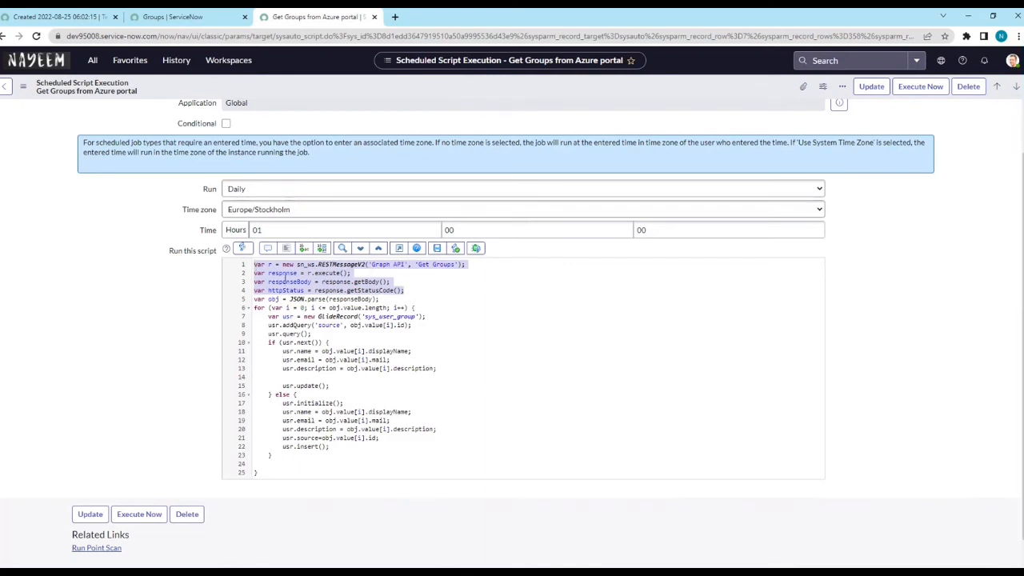
mouse_move(56, 16)
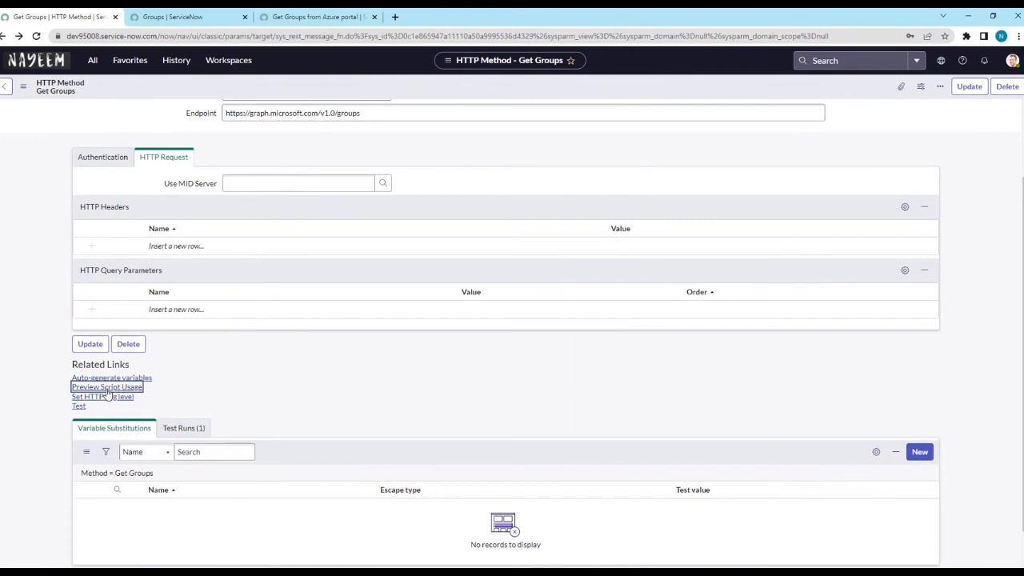
click(106, 385)
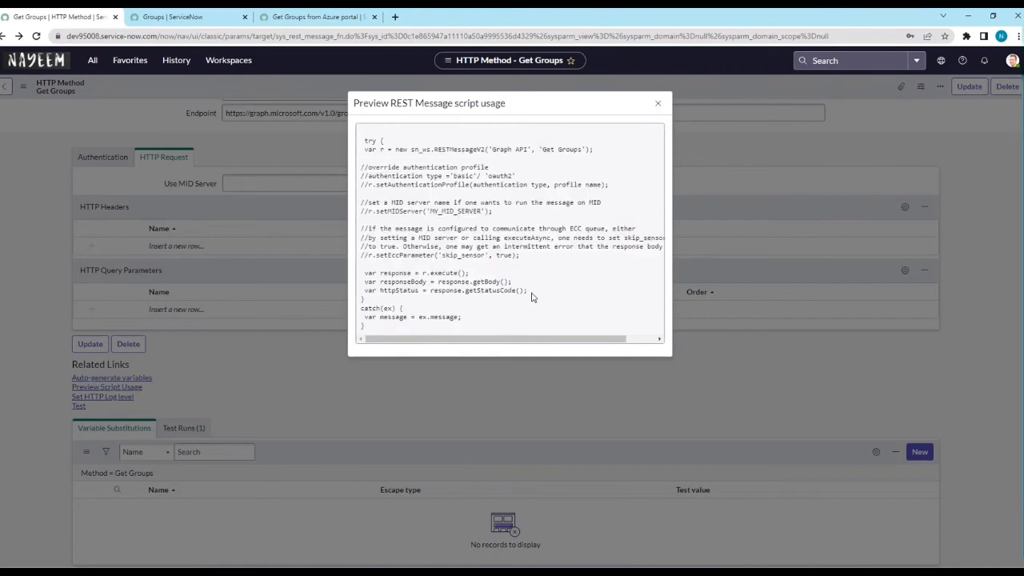
drag(365, 272, 527, 292)
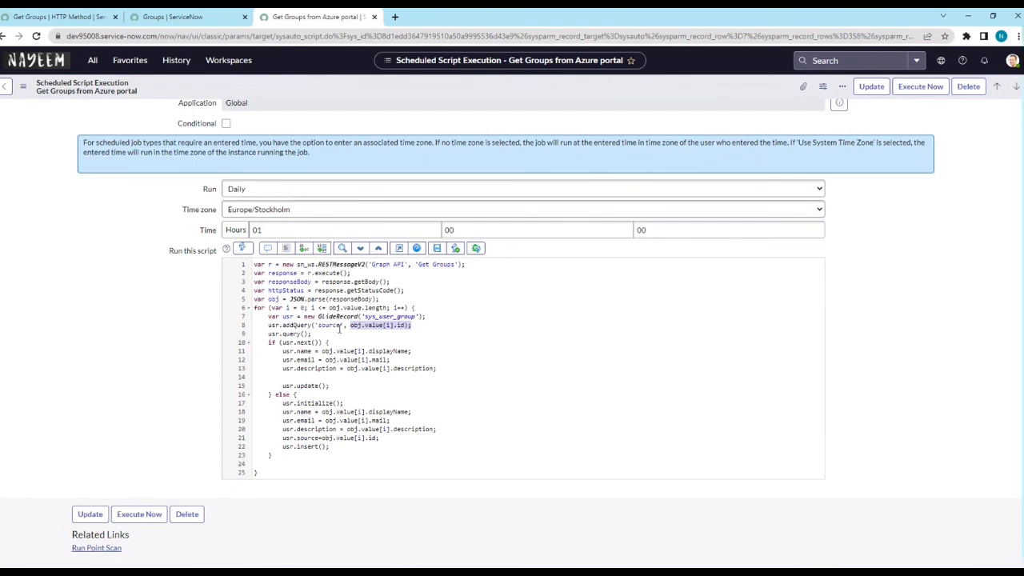
mouse_move(328, 335)
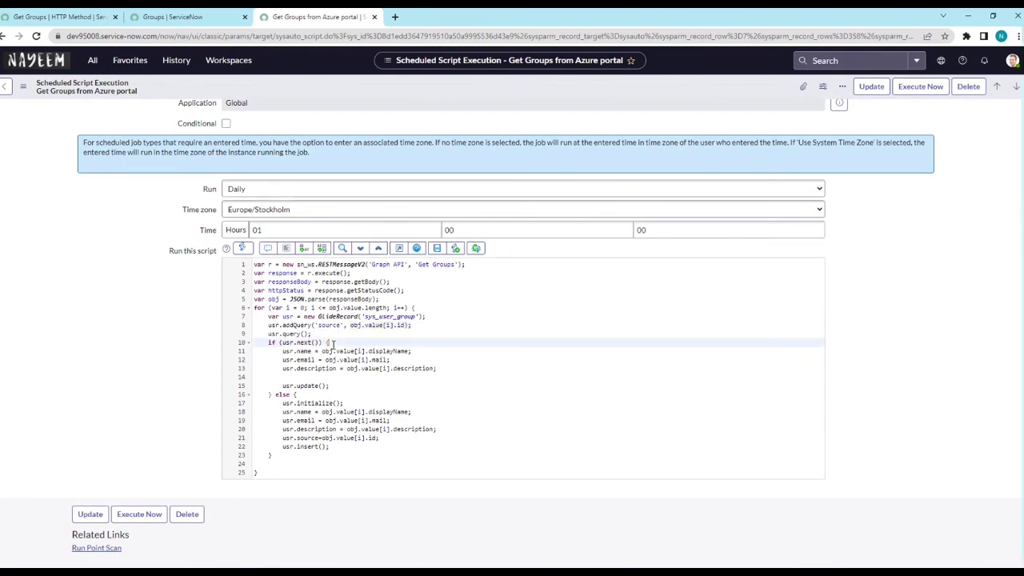
drag(285, 351, 391, 358)
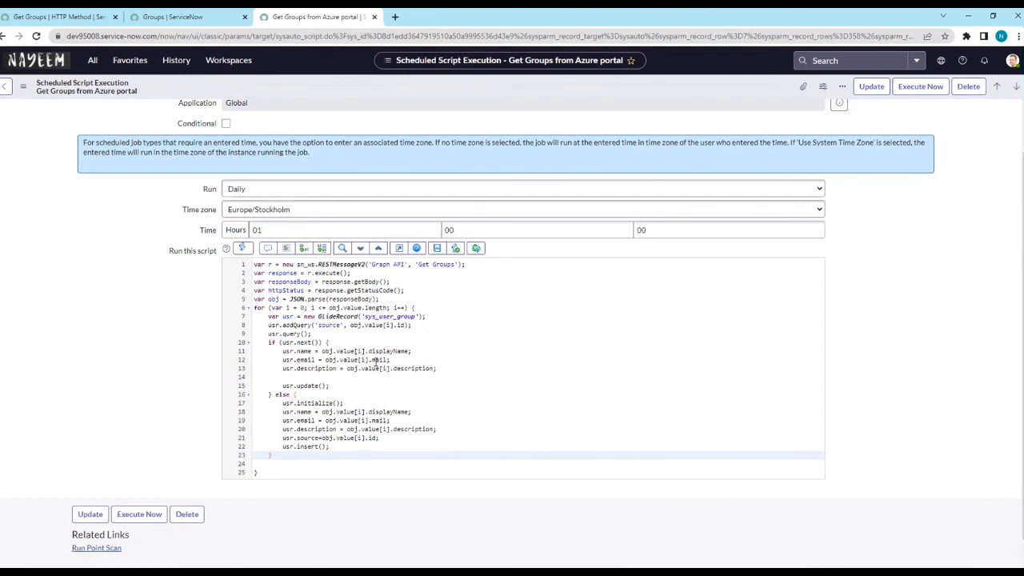
mouse_move(400, 378)
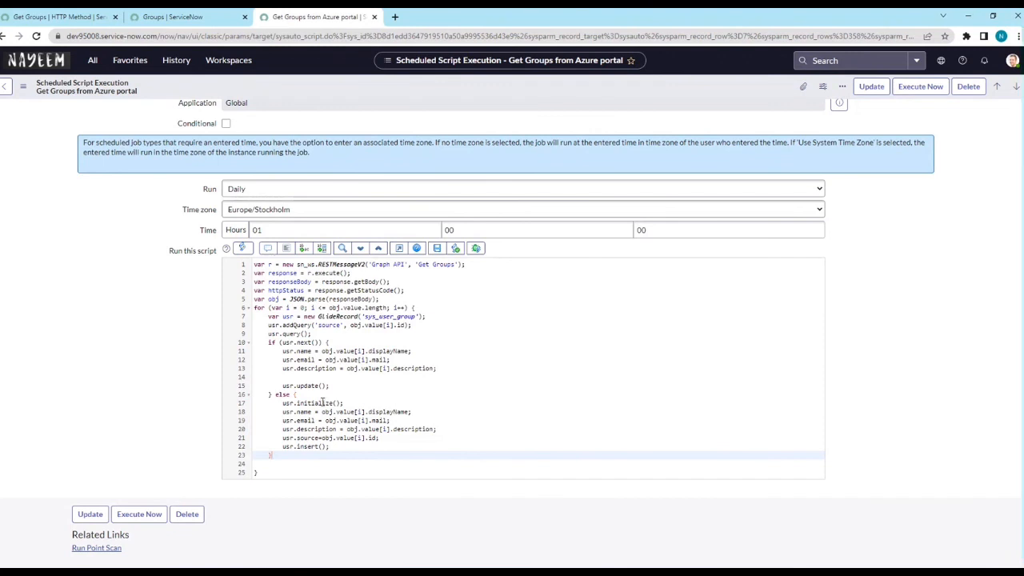
scroll(up, 3)
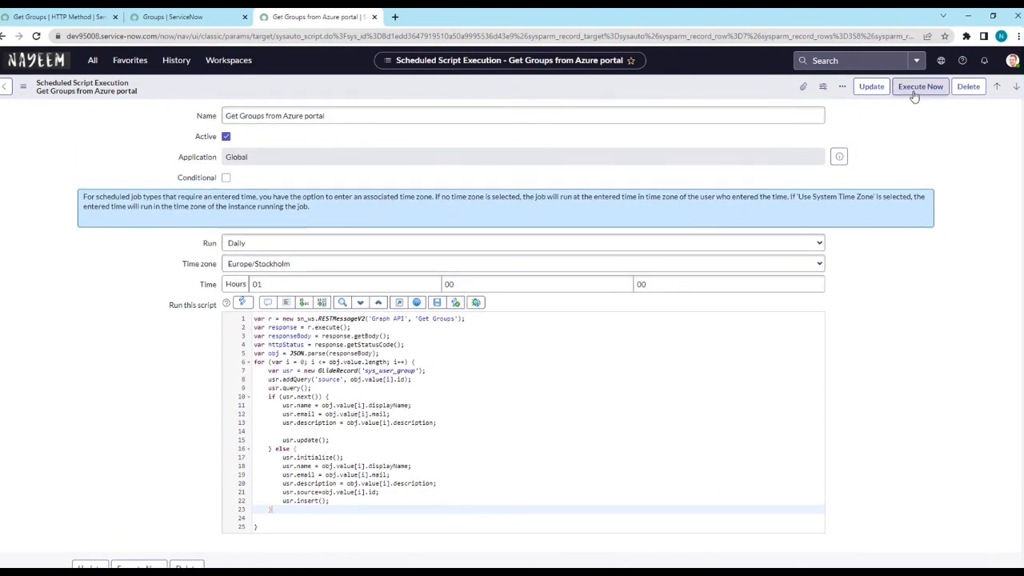
- Execute the Get Groups from Azure portal job immediately
click(926, 87)
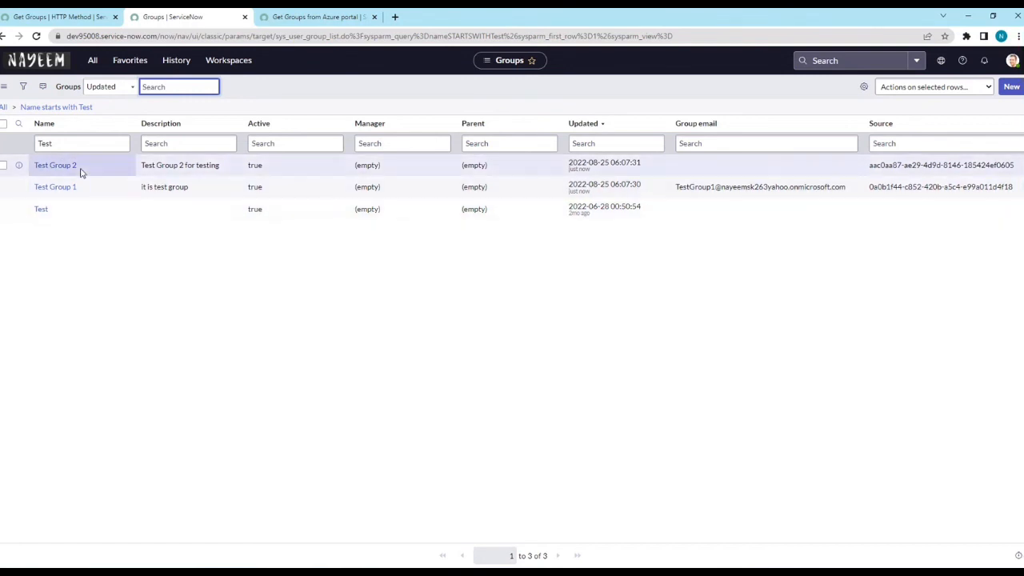
mouse_move(88, 169)
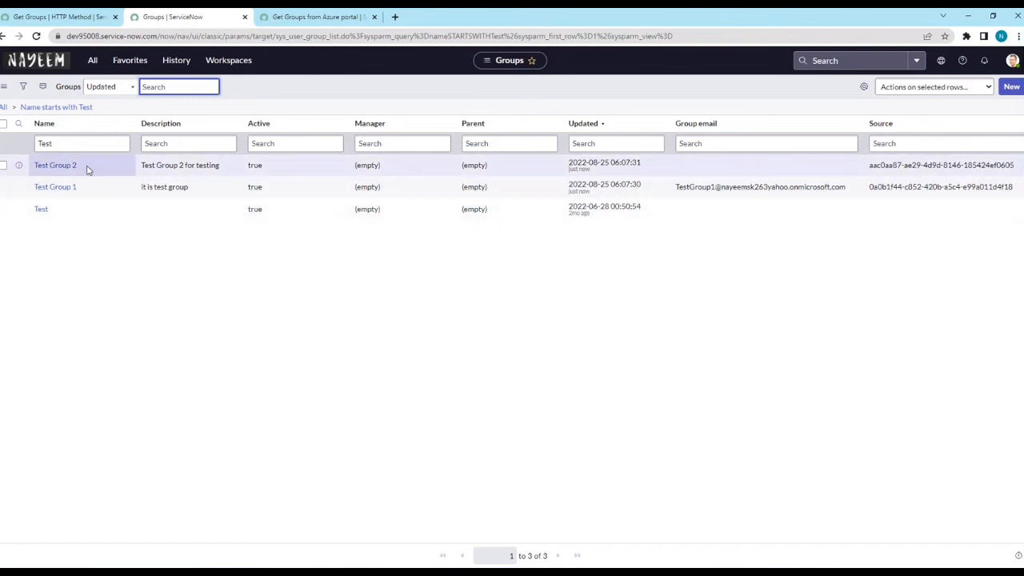